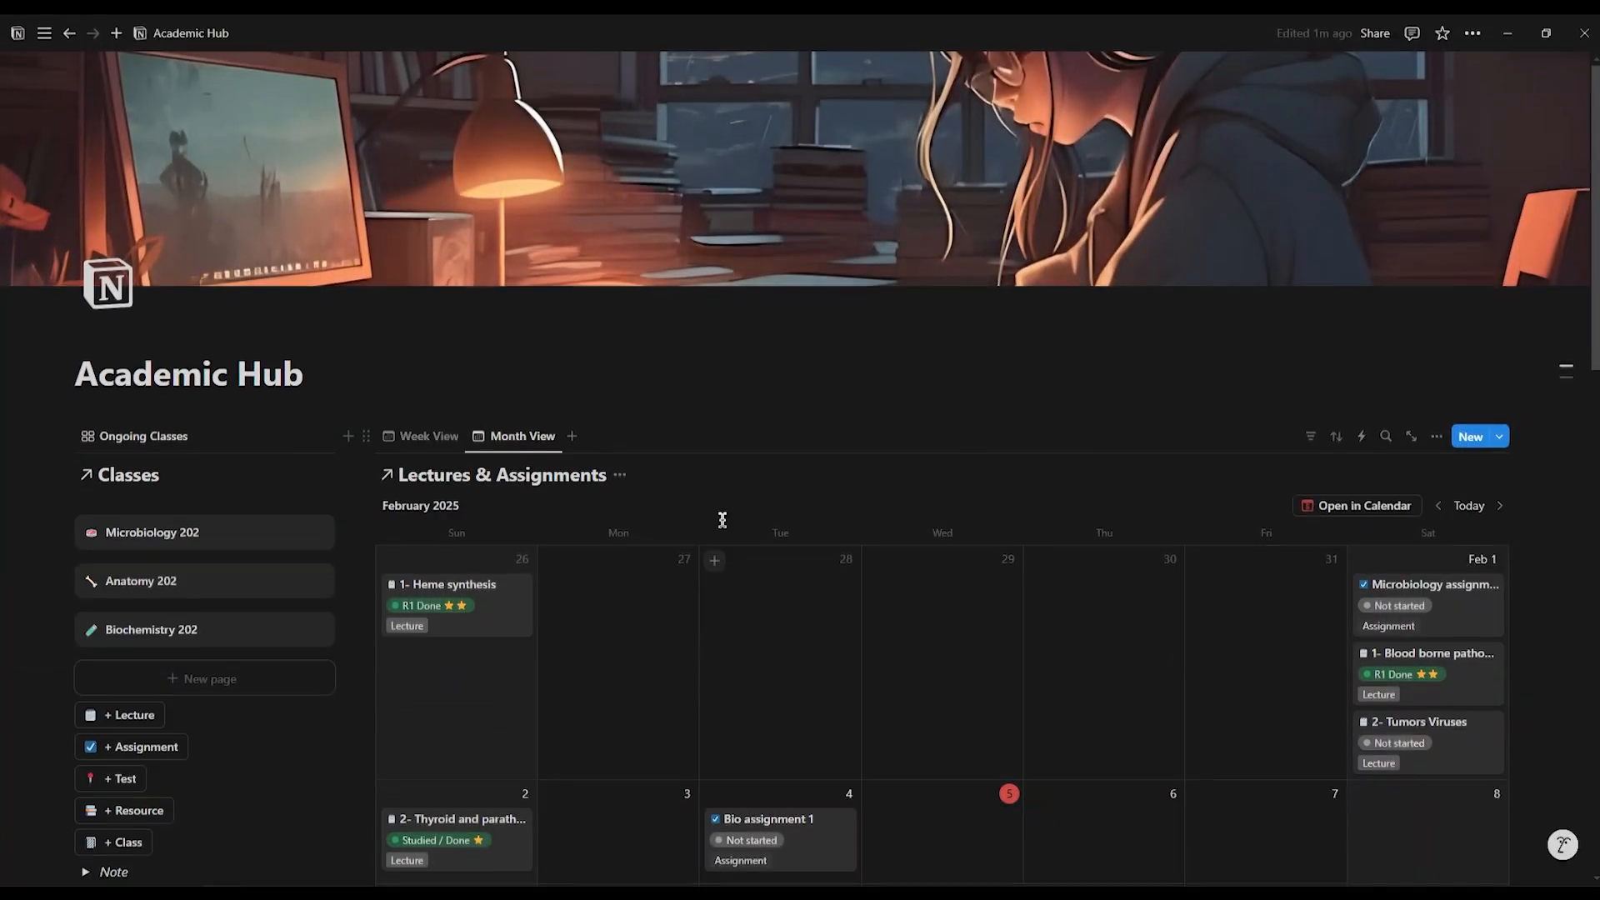
- Create a Biology class page with lectures '1- Cell Biology' and '2- Cell Death'
{"action": "scroll", "scroll_direction": "down", "scroll_amount": 3}
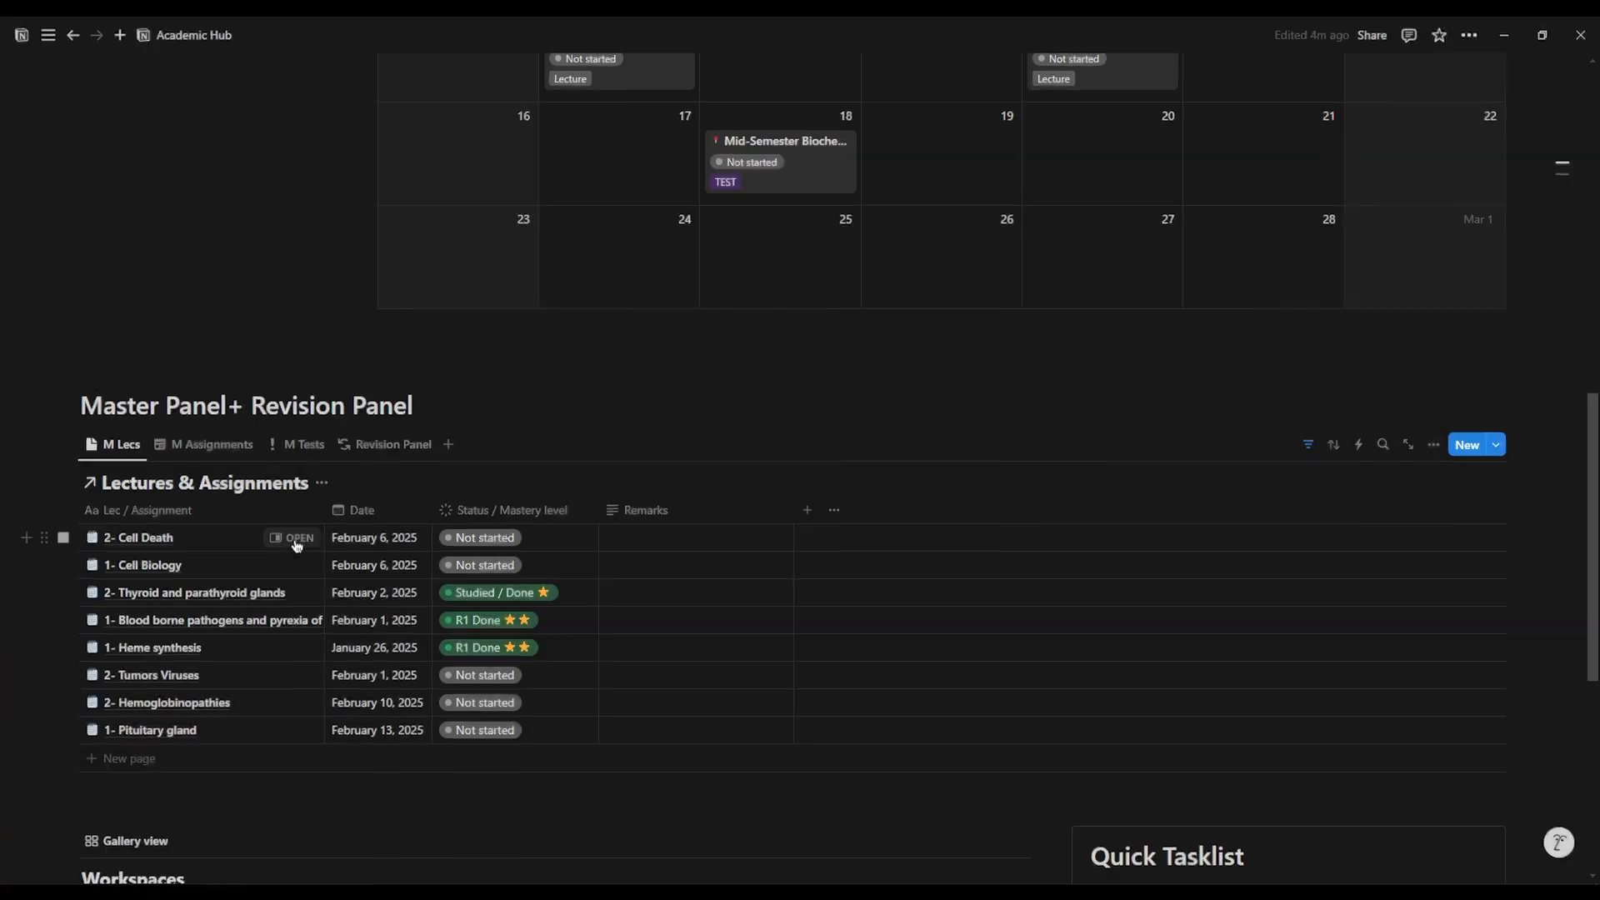
{"action": "left_click", "coordinate": [301, 176]}
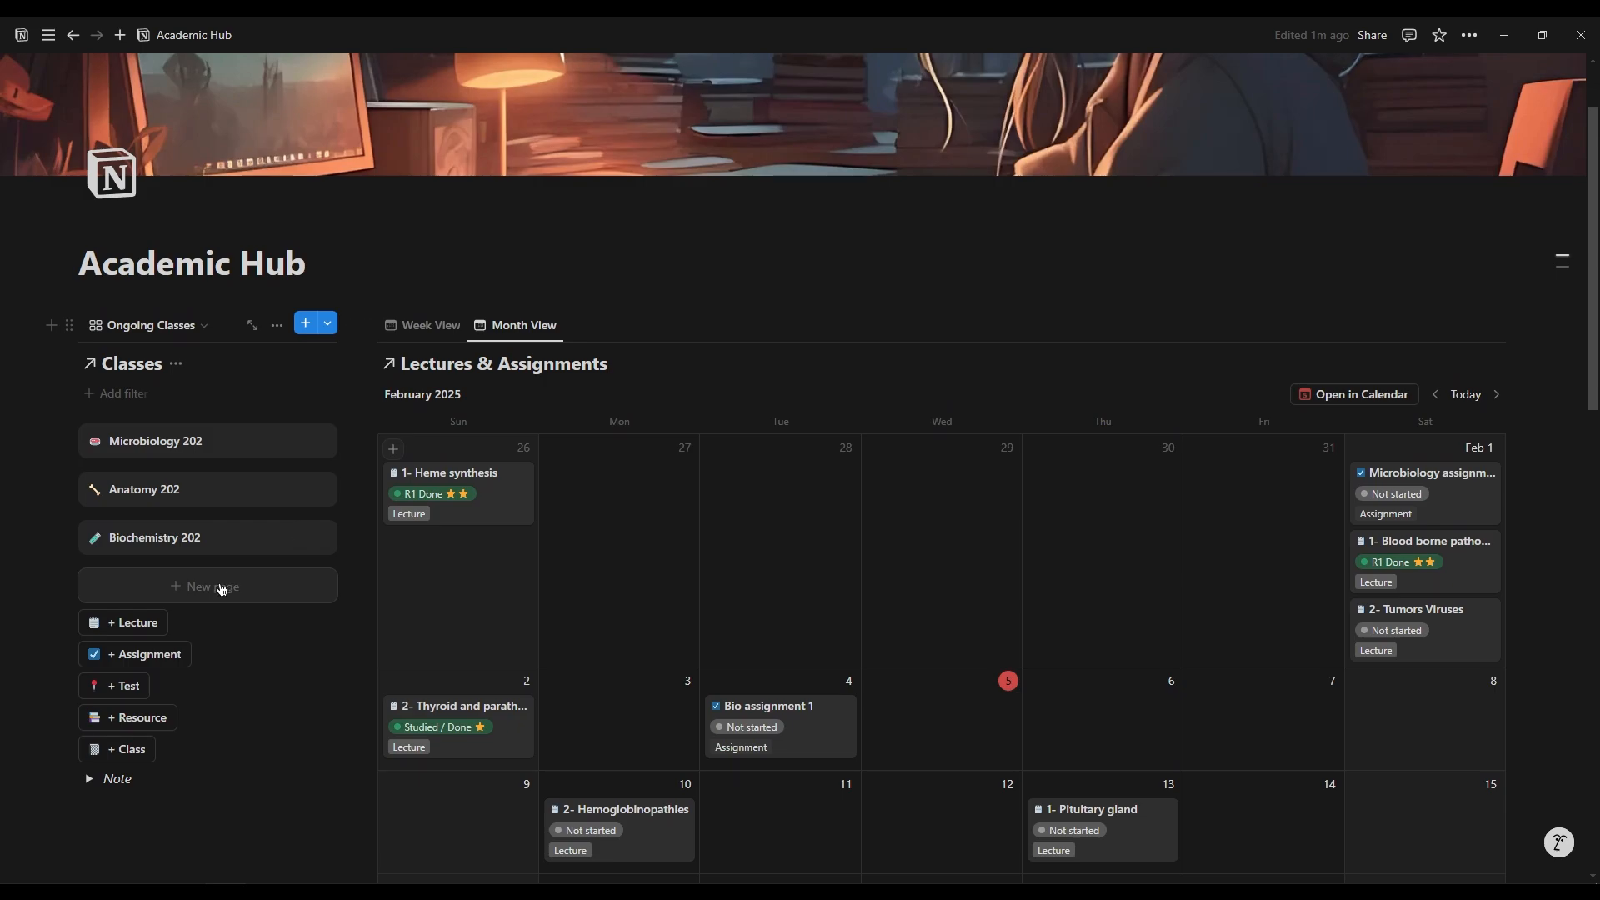
{"action": "left_click", "coordinate": [208, 586]}
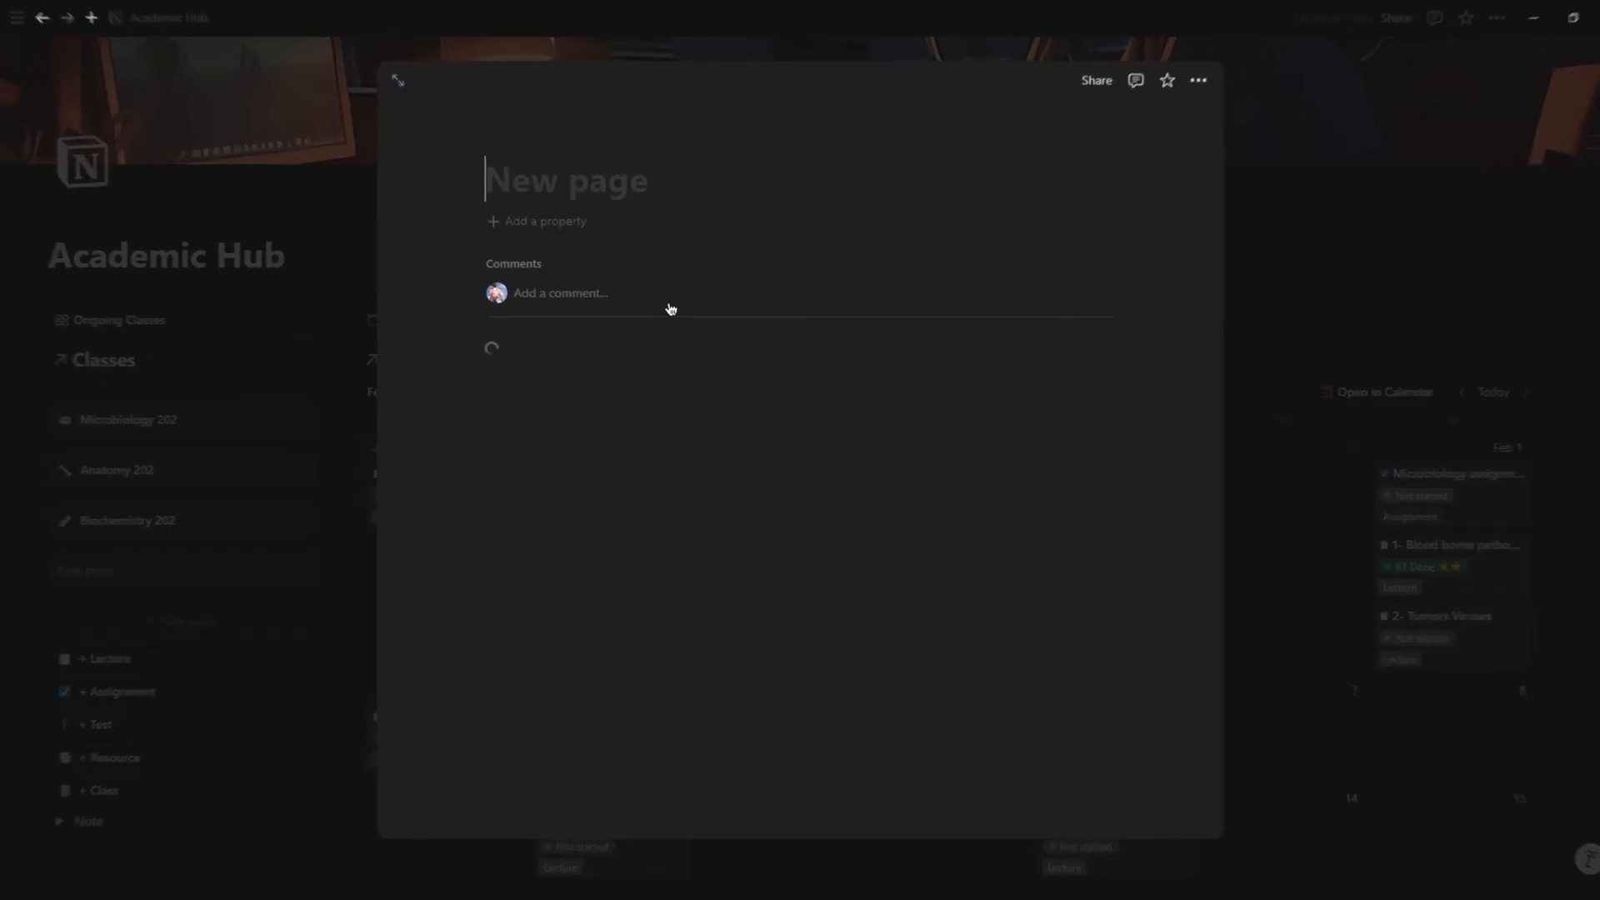
{"action": "type", "text": "Biology"}
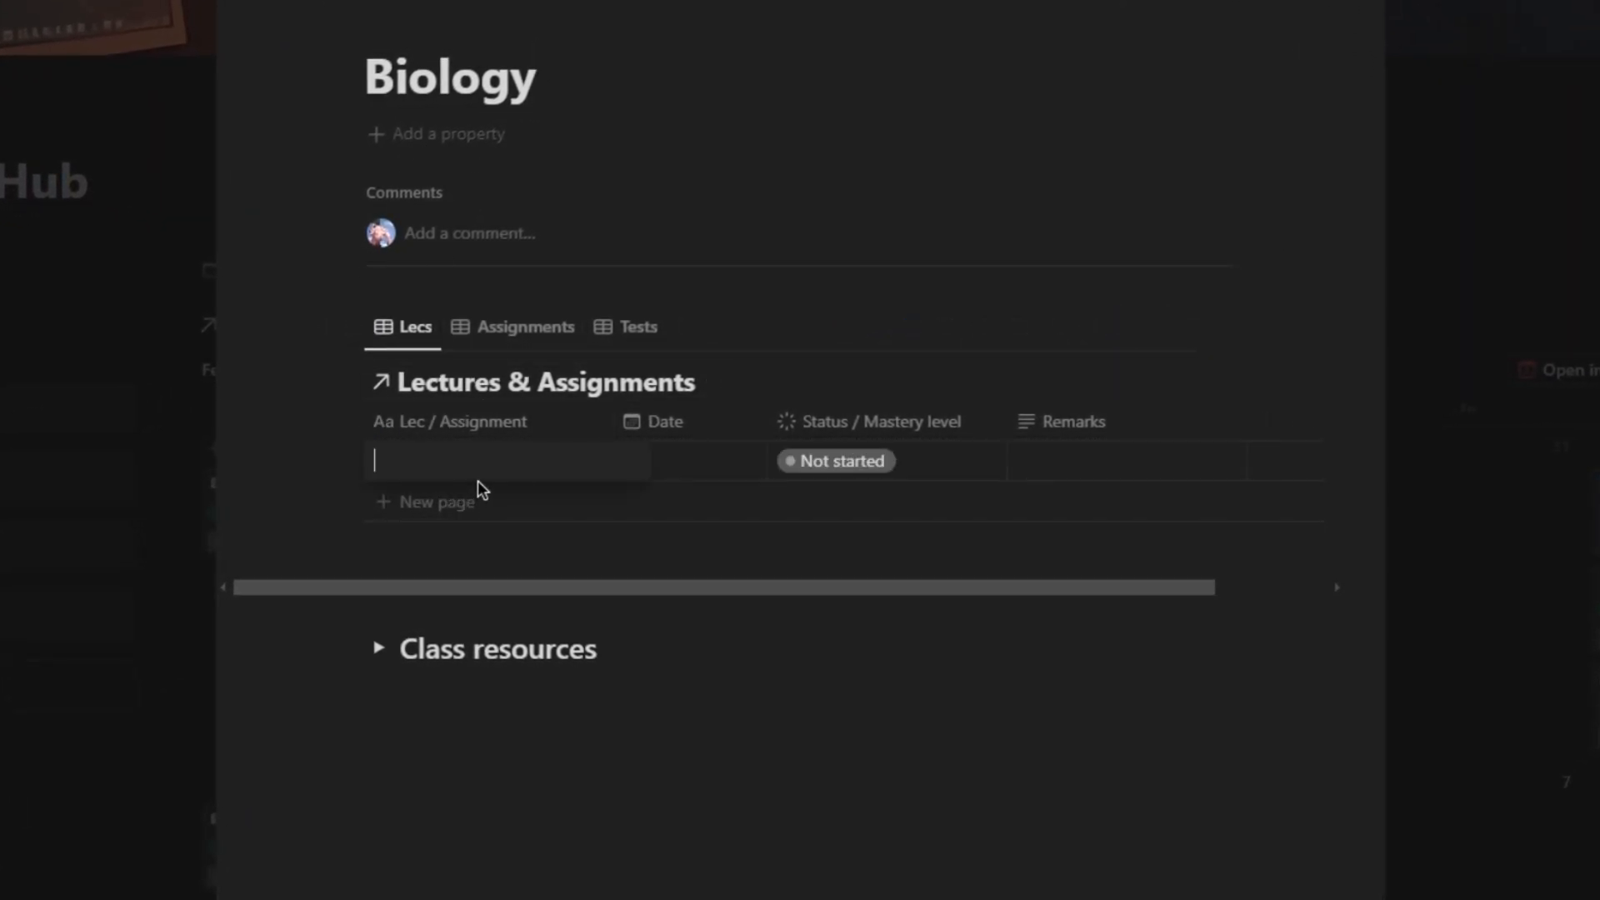
{"action": "type", "text": "1- Cell Biology"}
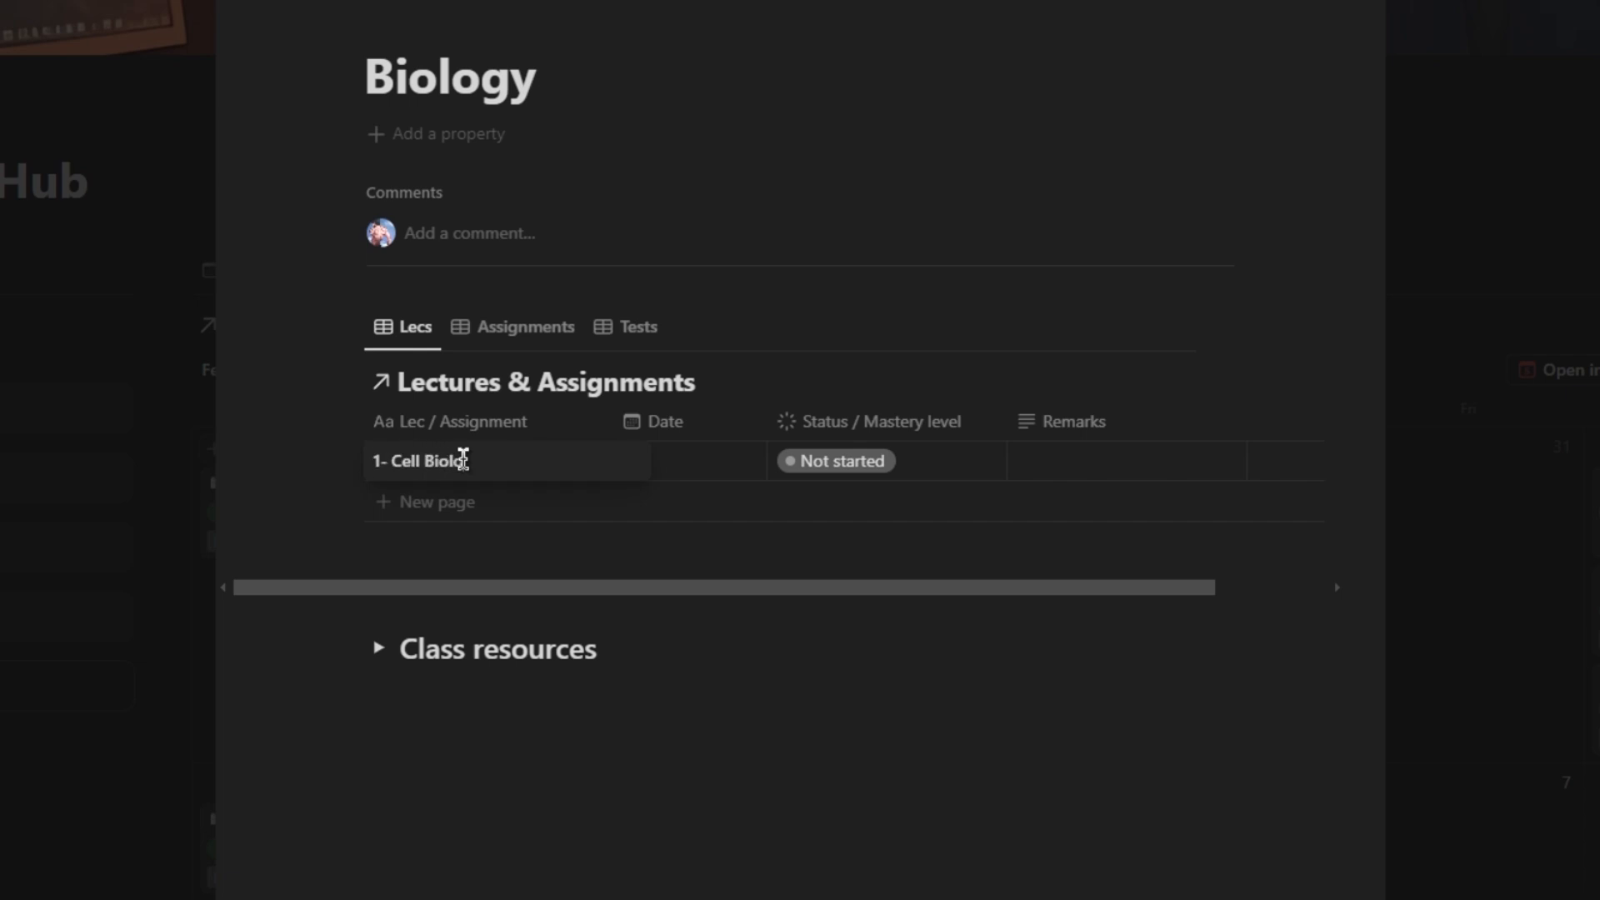
{"action": "type", "text": "2- Cell Death"}
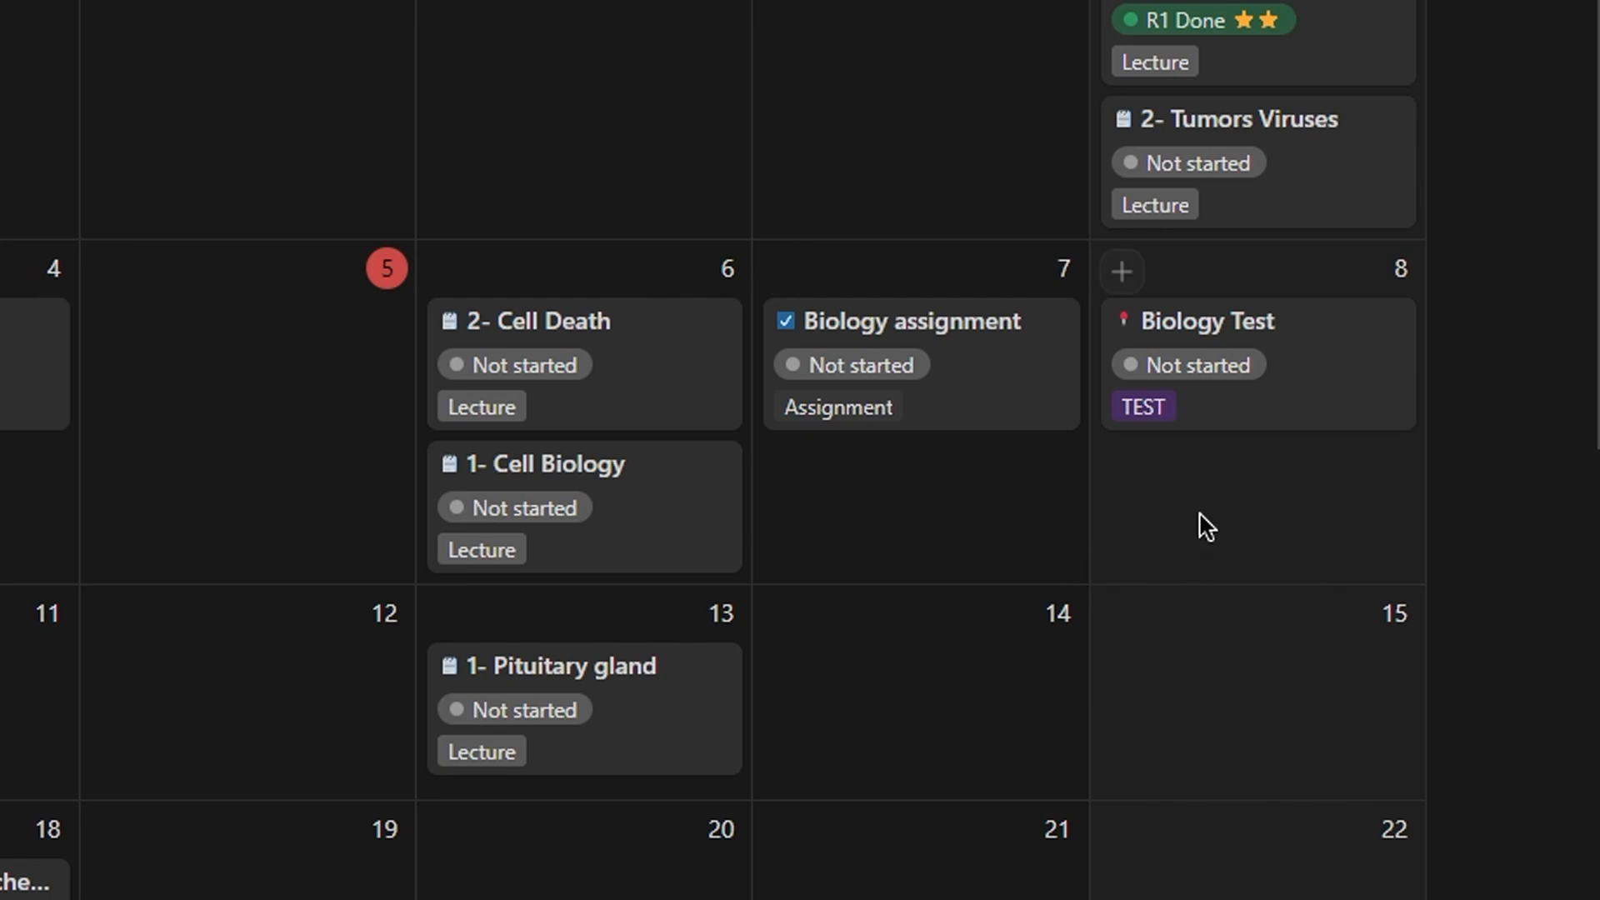
{"action": "mouse_move", "coordinate": [1122, 682]}
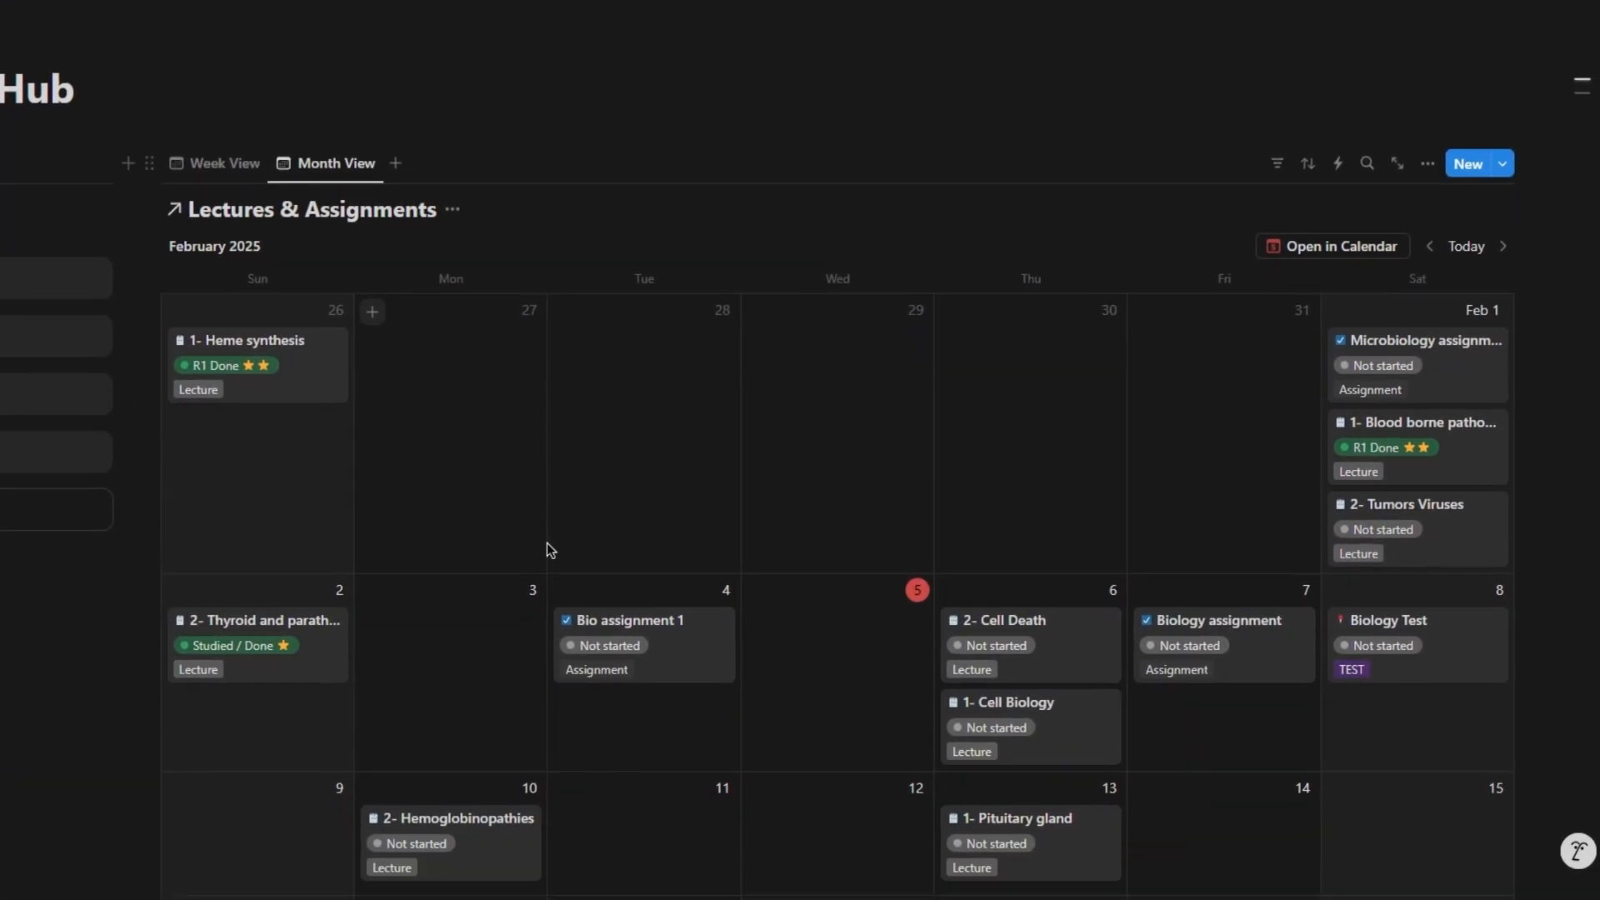
{"action": "left_click", "coordinate": [214, 164]}
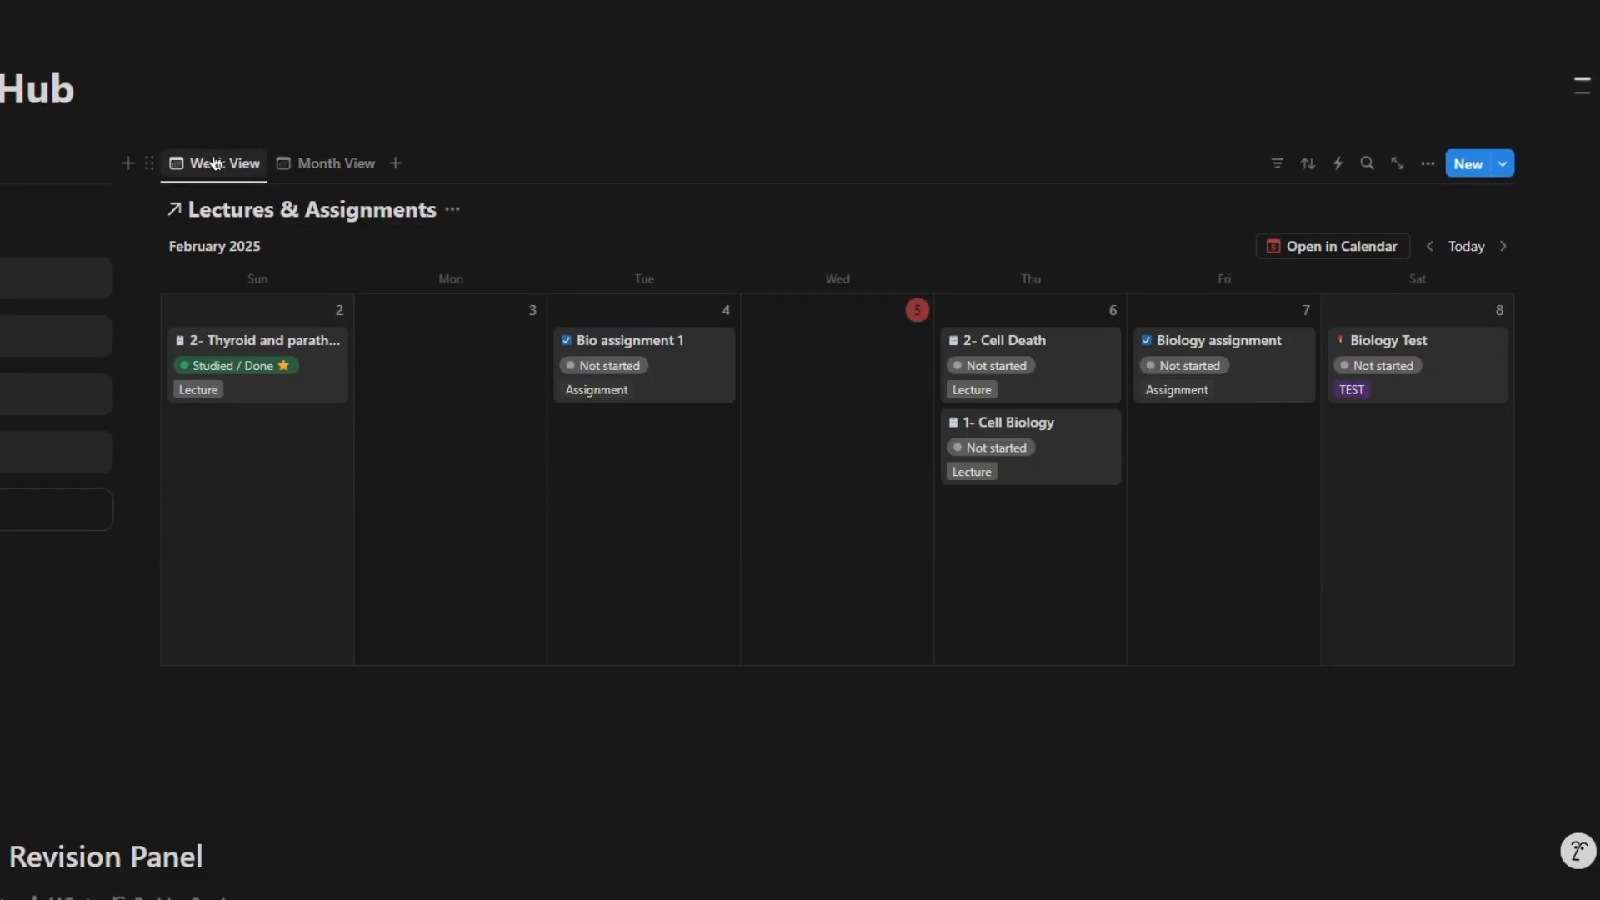
{"action": "left_click", "coordinate": [333, 163]}
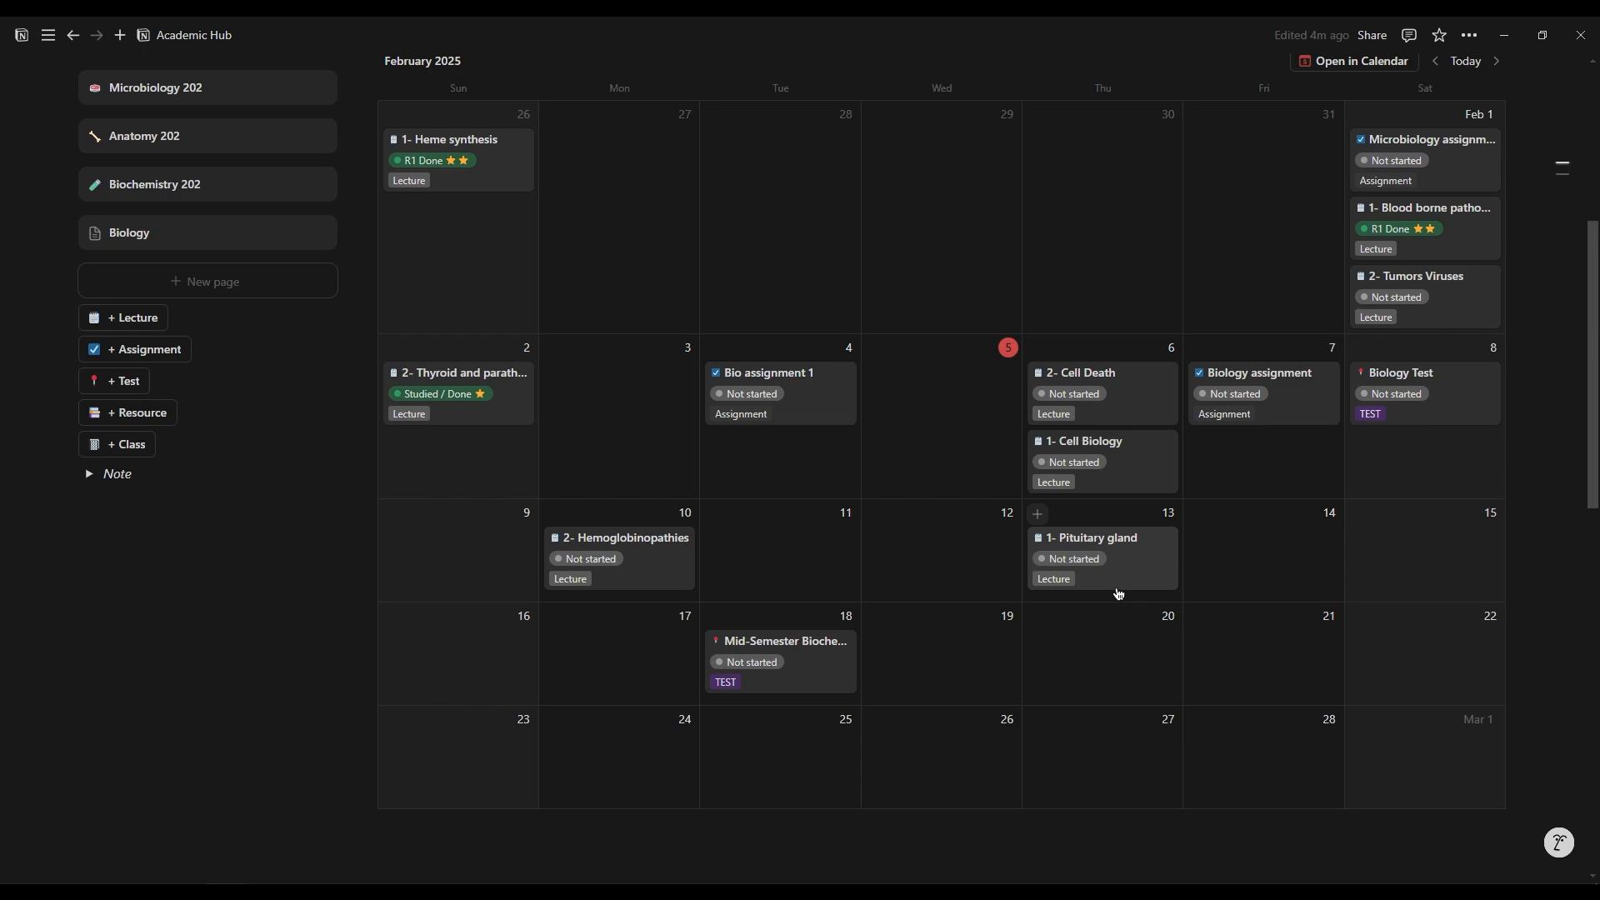
{"action": "mouse_move", "coordinate": [969, 600]}
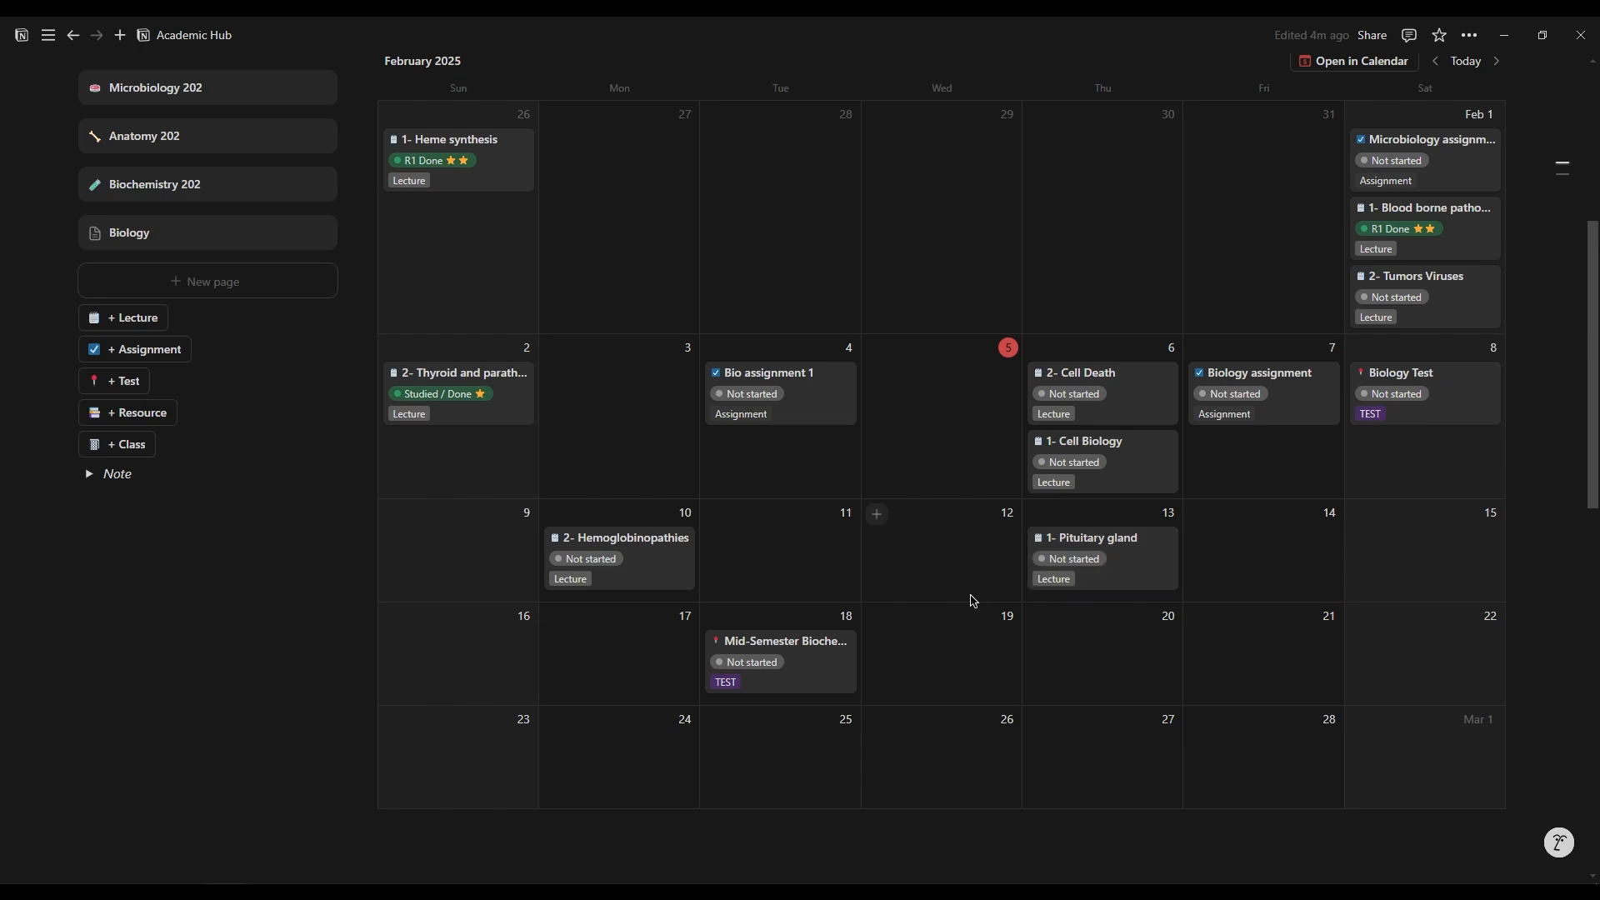
{"action": "scroll", "scroll_direction": "down", "scroll_amount": 3}
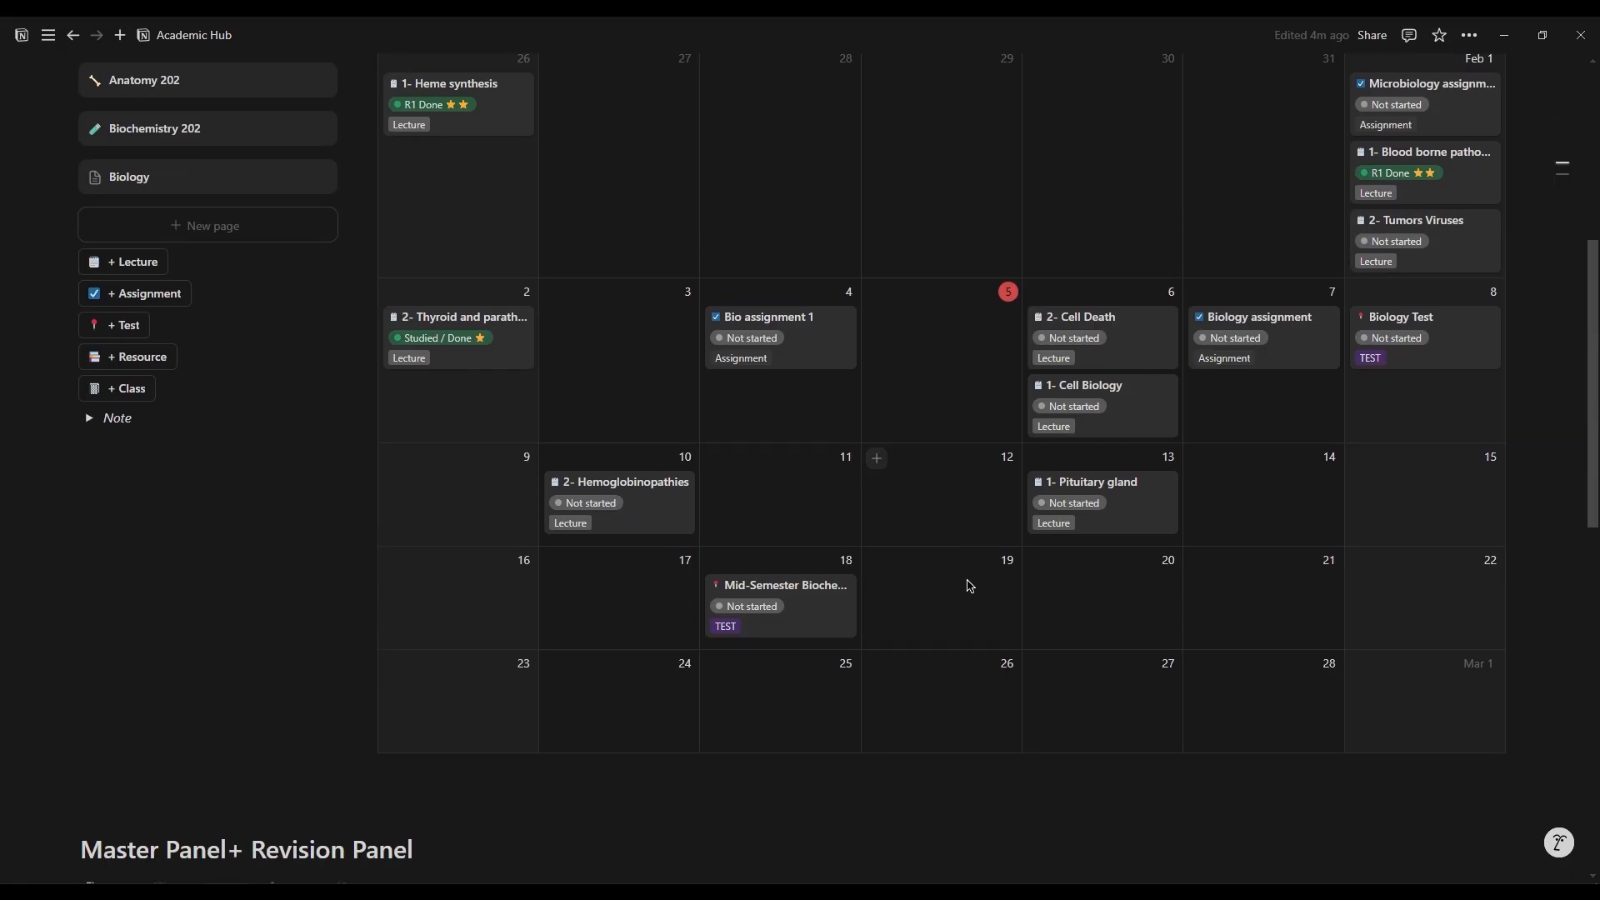
{"action": "scroll", "scroll_direction": "down", "scroll_amount": 3}
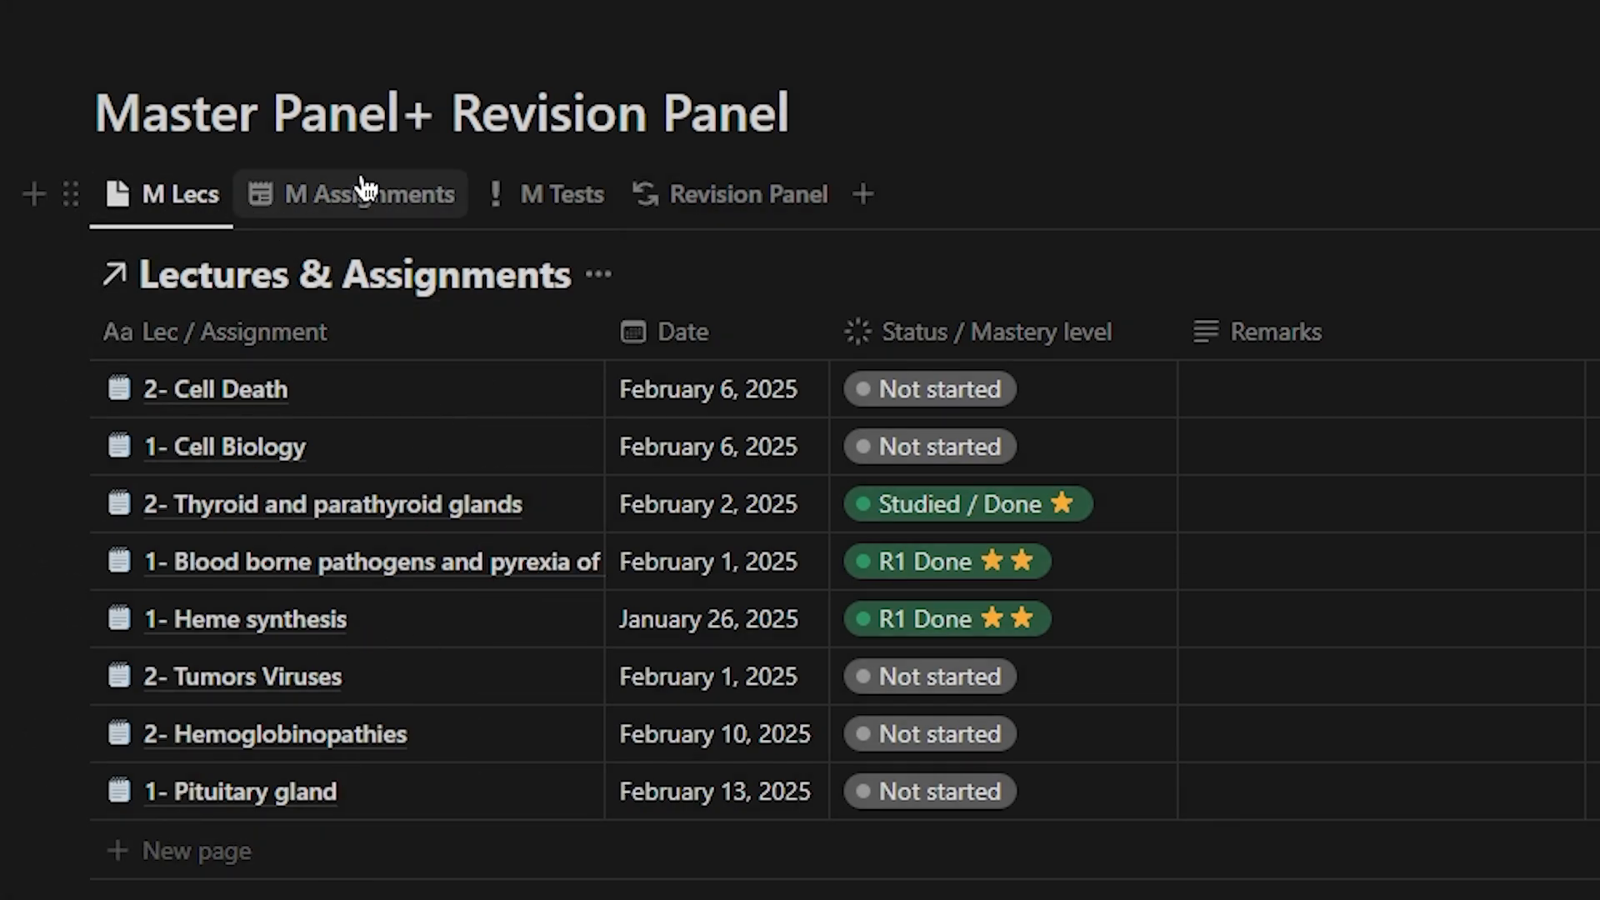
{"action": "left_click", "coordinate": [351, 194]}
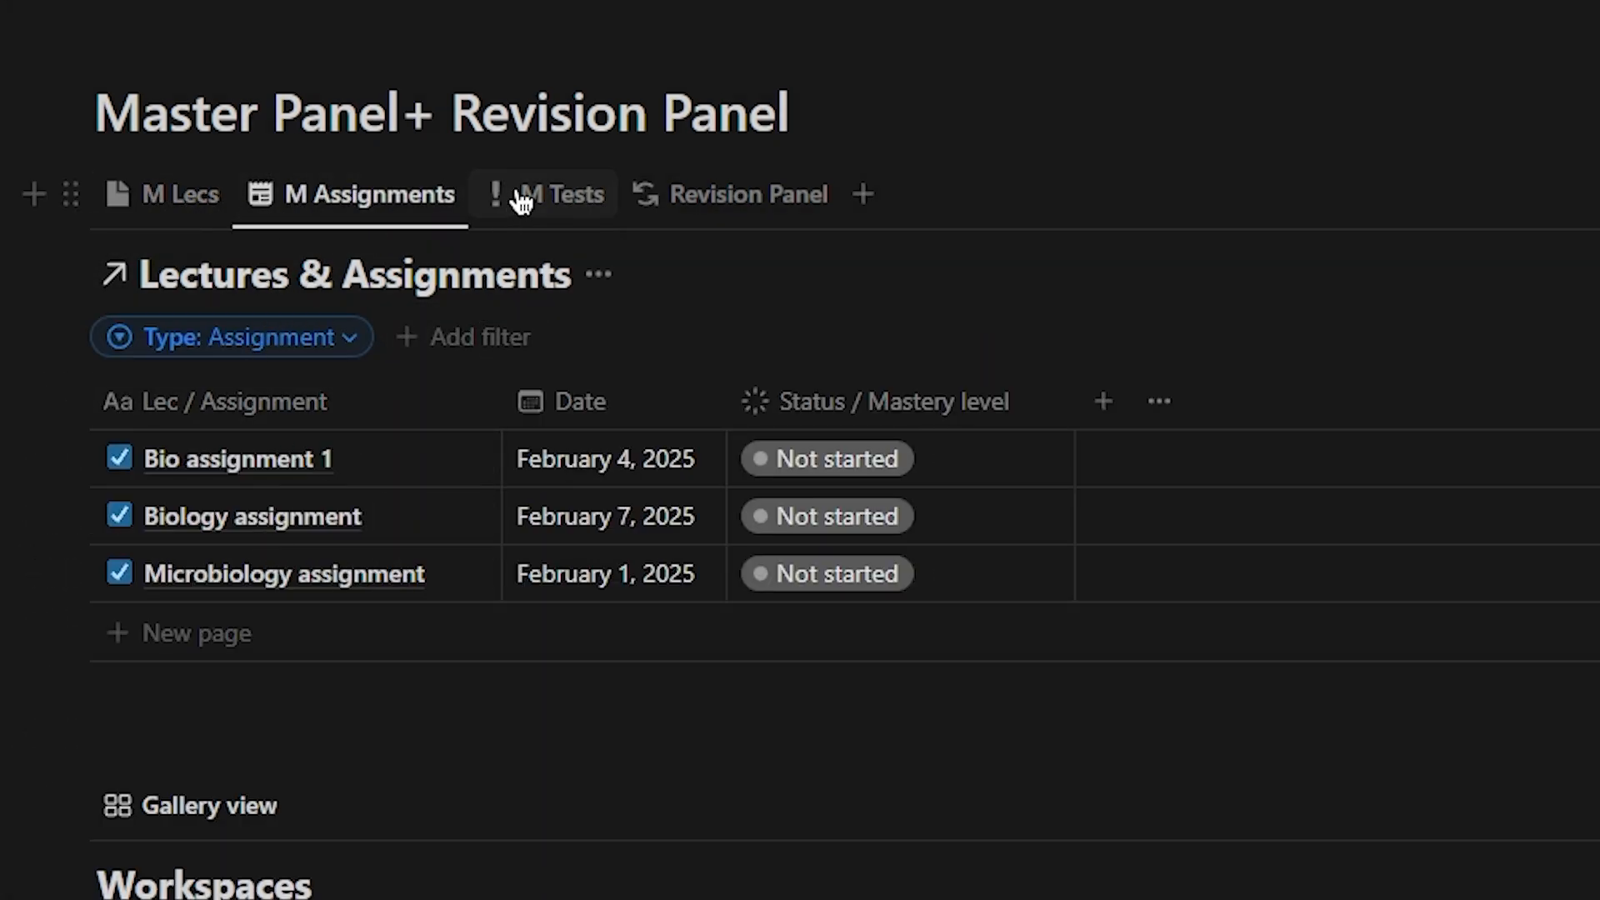
{"action": "left_click", "coordinate": [180, 194]}
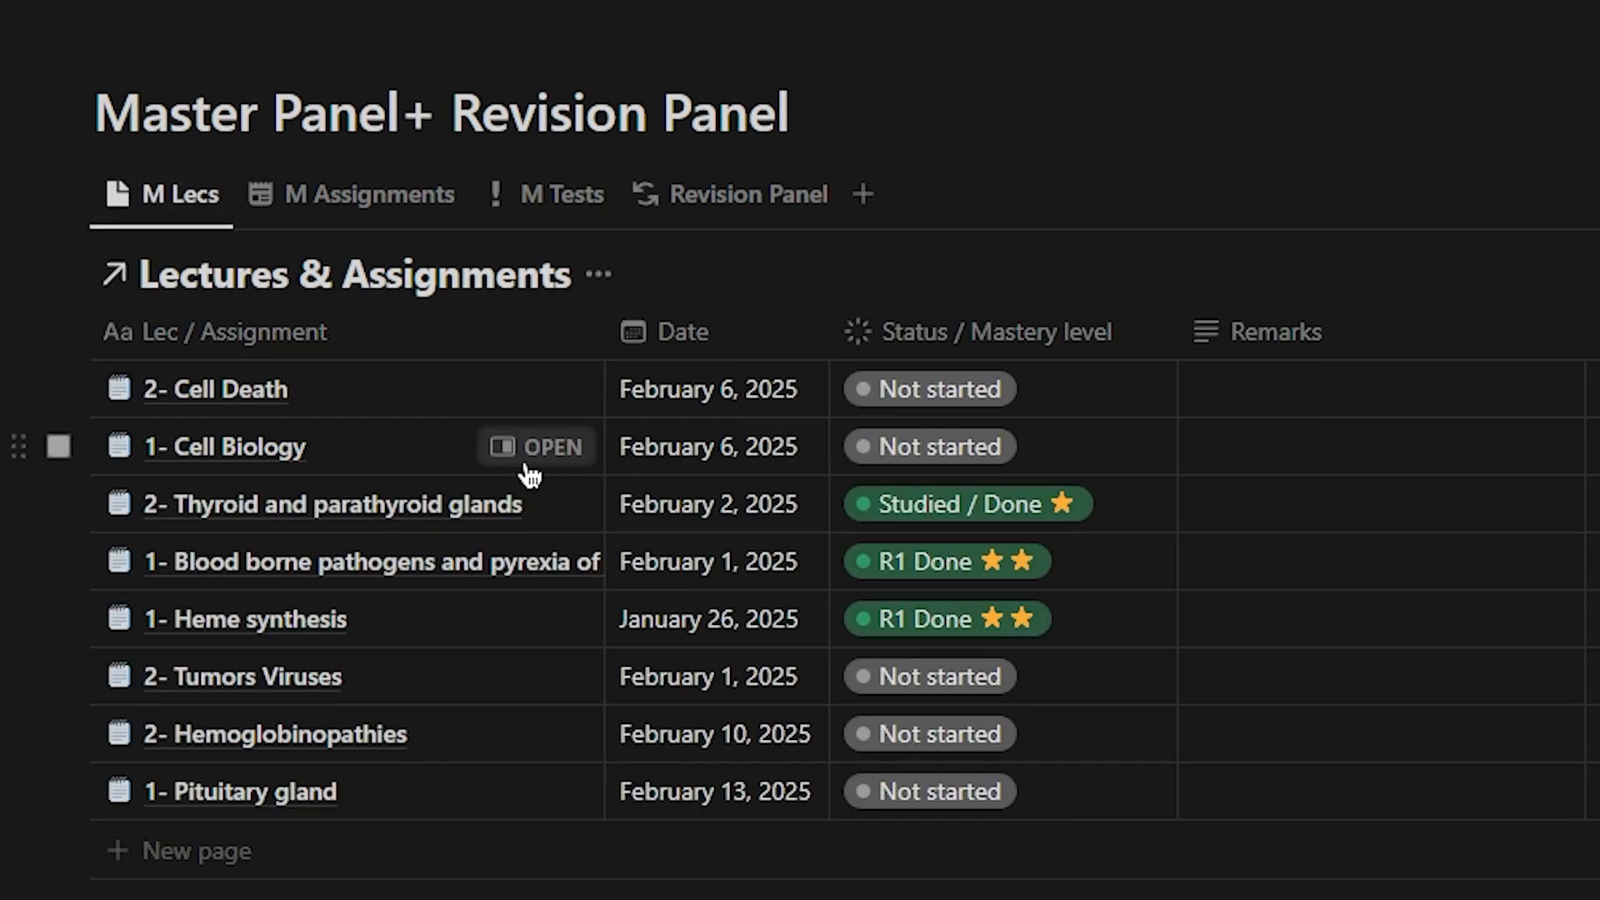
{"action": "mouse_move", "coordinate": [542, 395]}
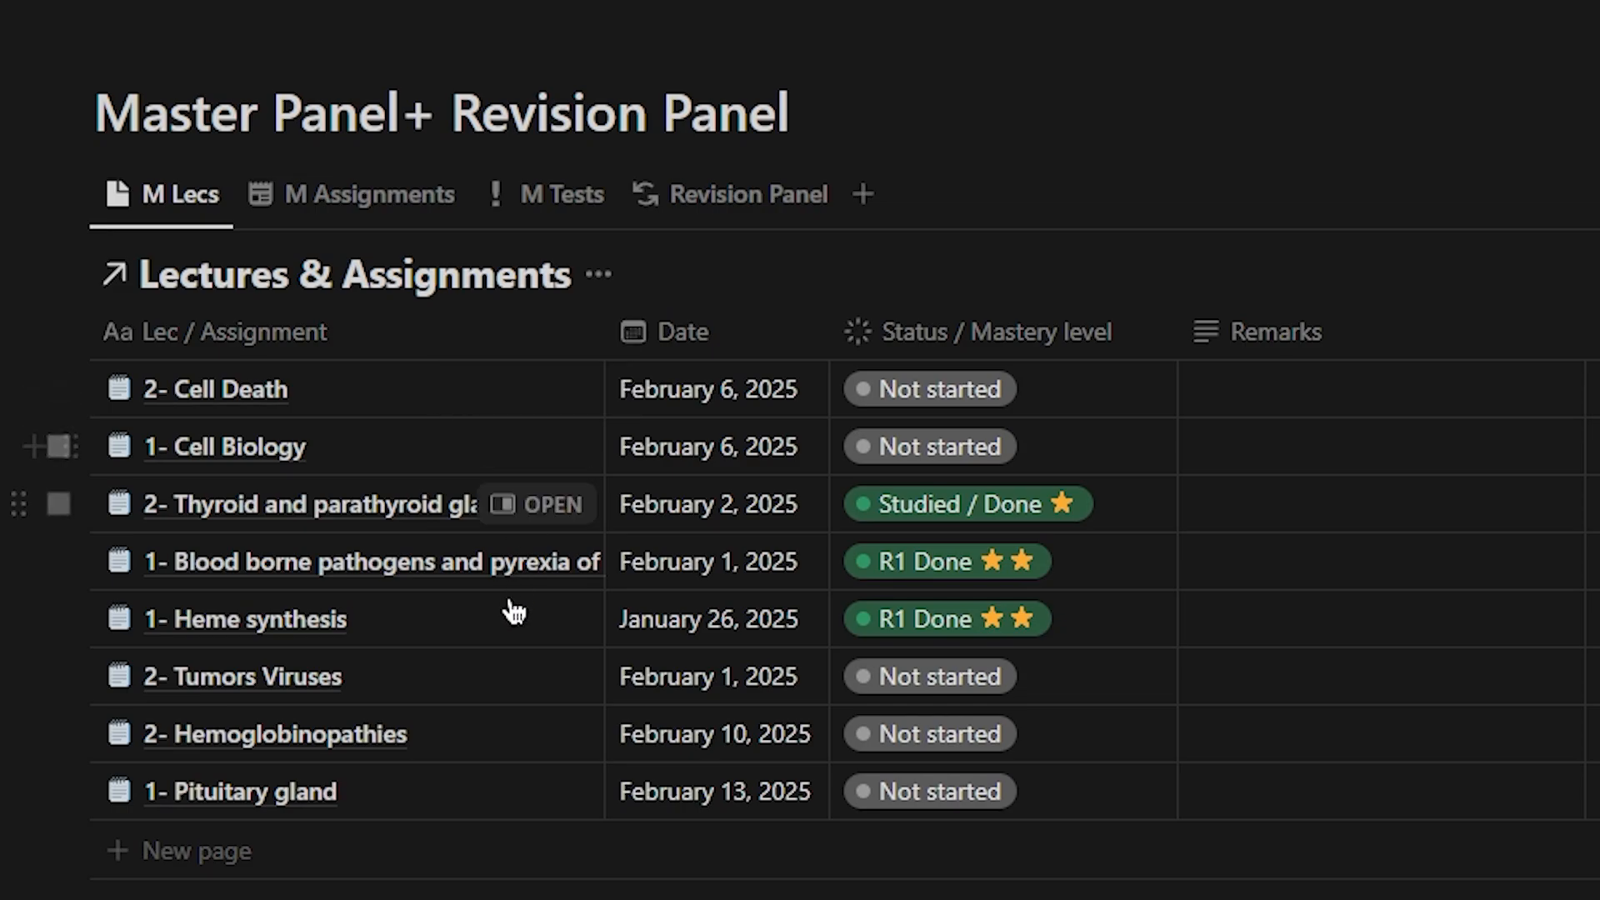
{"action": "mouse_move", "coordinate": [530, 692]}
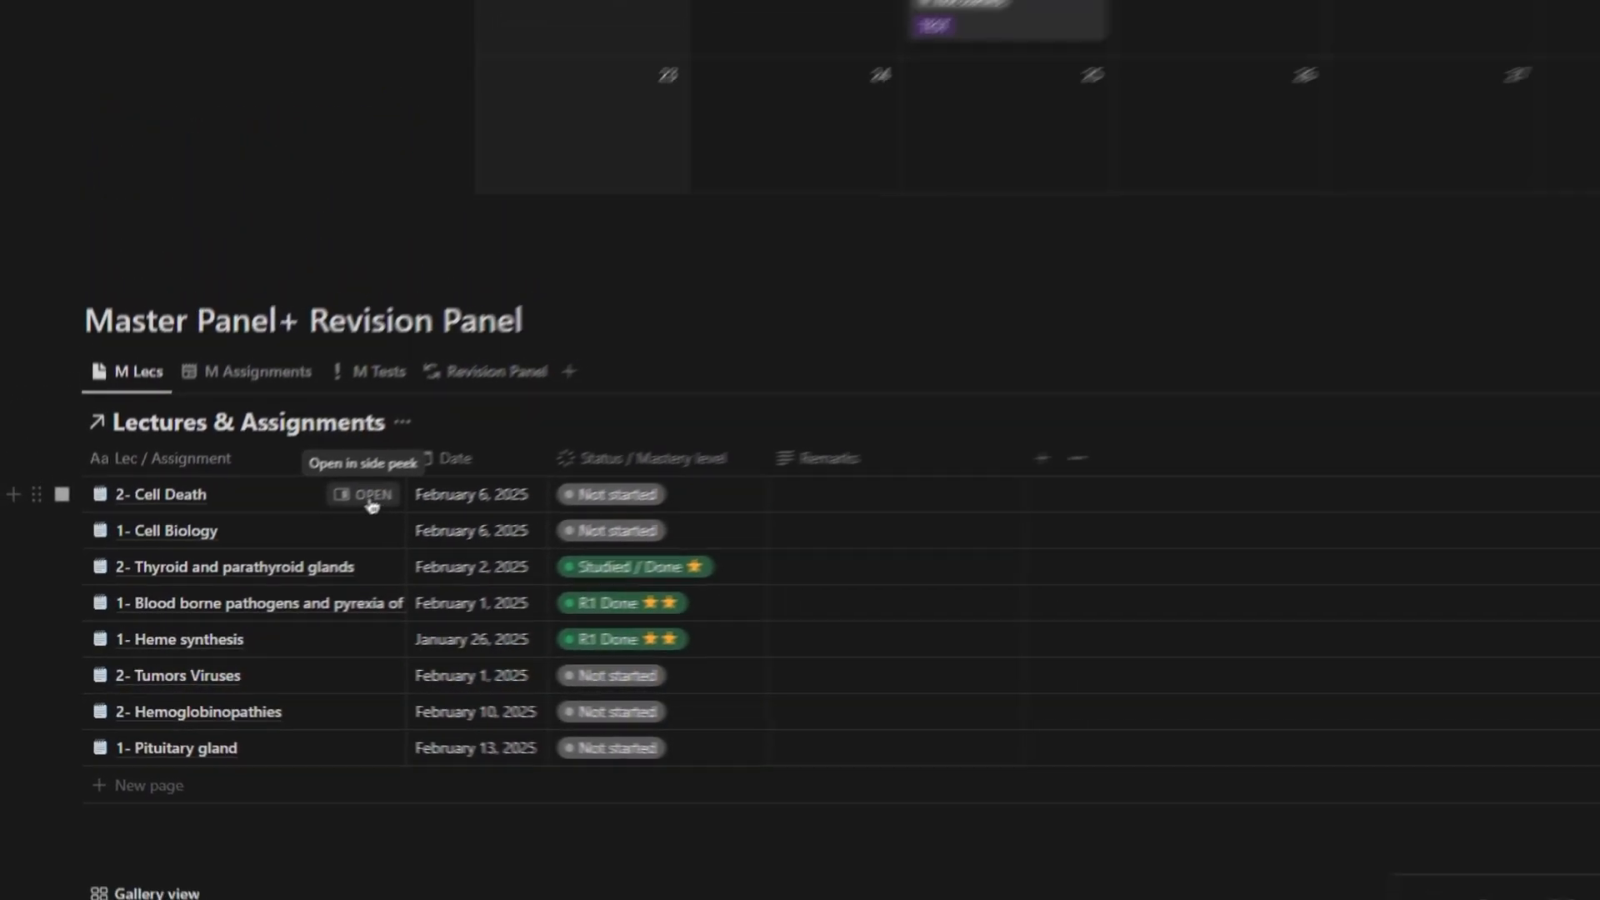
- Set the 2- Cell Death lecture's Status / Mastery level to Studied / Done
{"action": "left_click", "coordinate": [372, 494]}
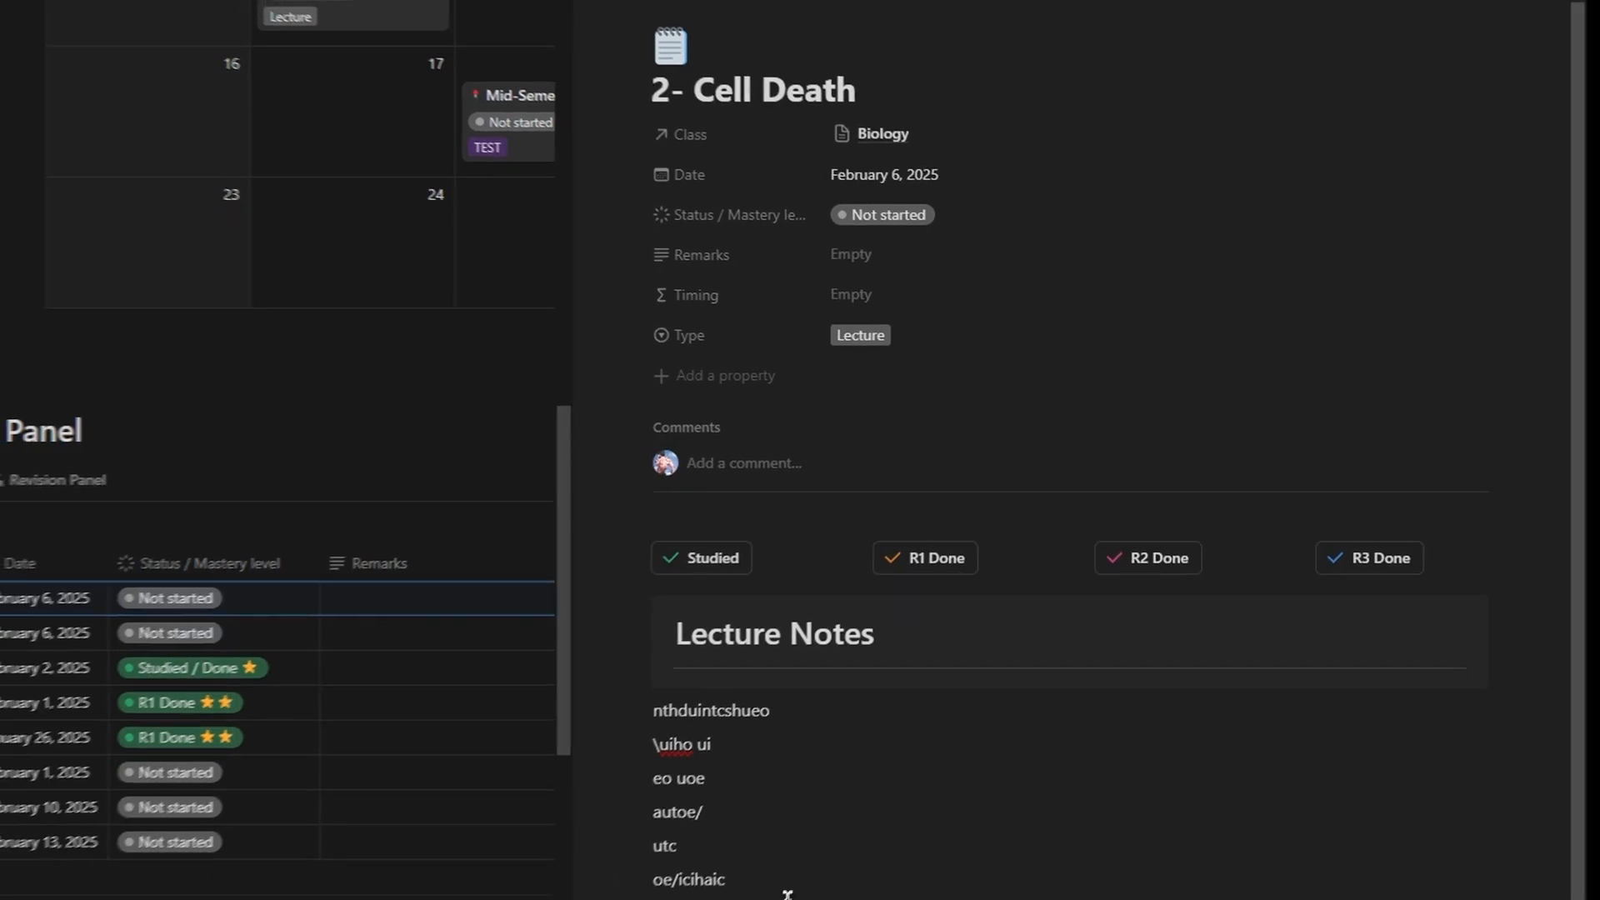
{"action": "left_click", "coordinate": [701, 557]}
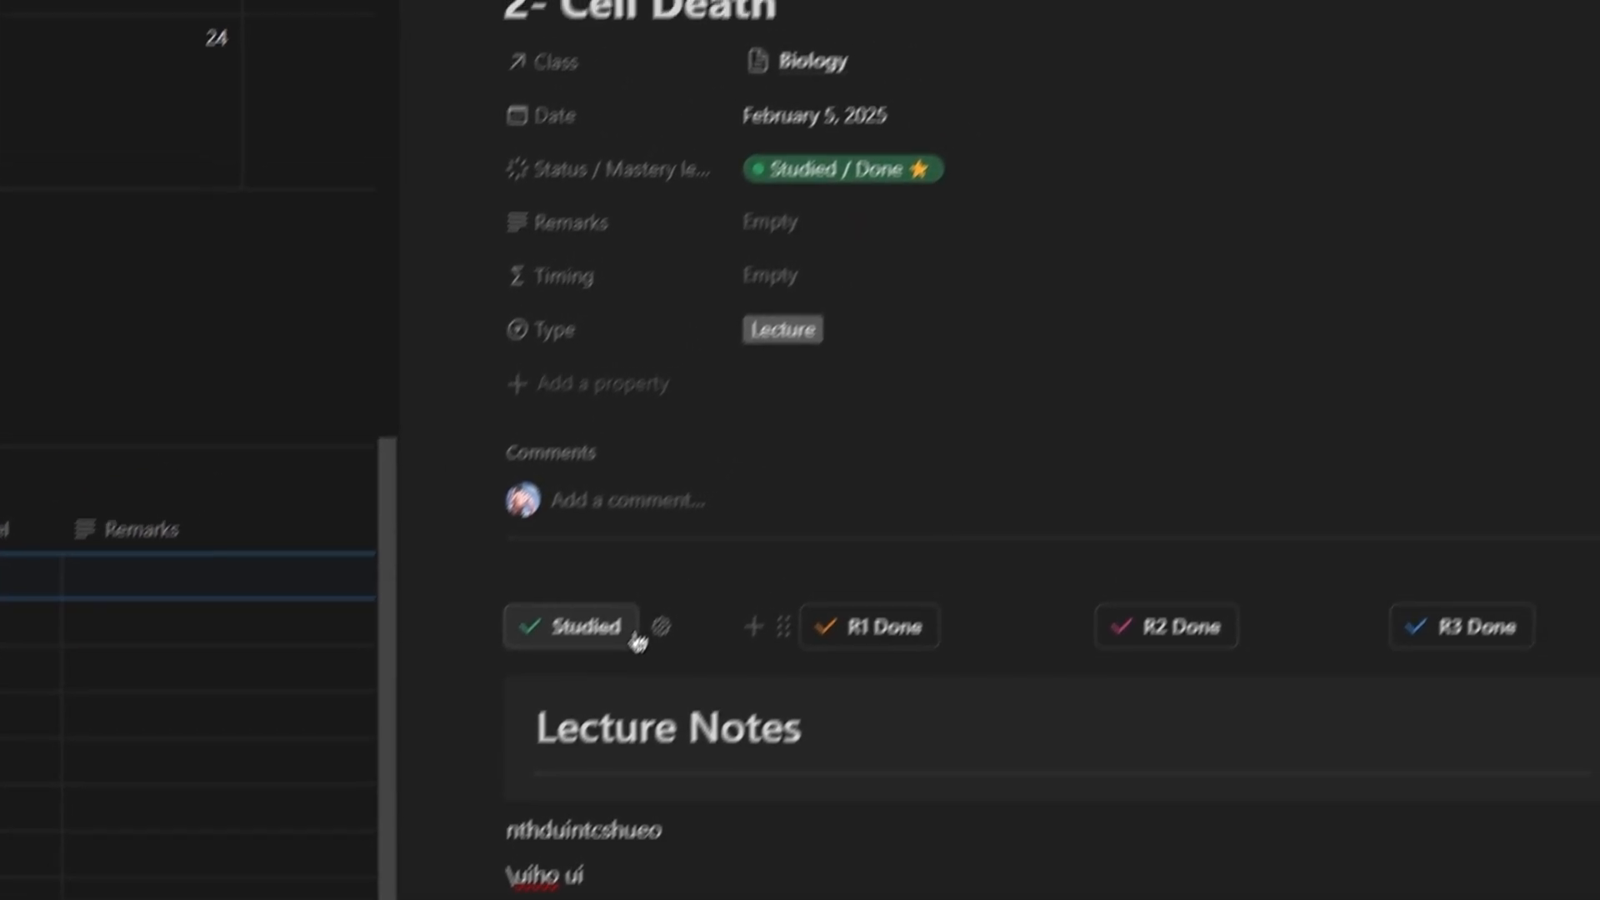
{"action": "left_click", "coordinate": [841, 168]}
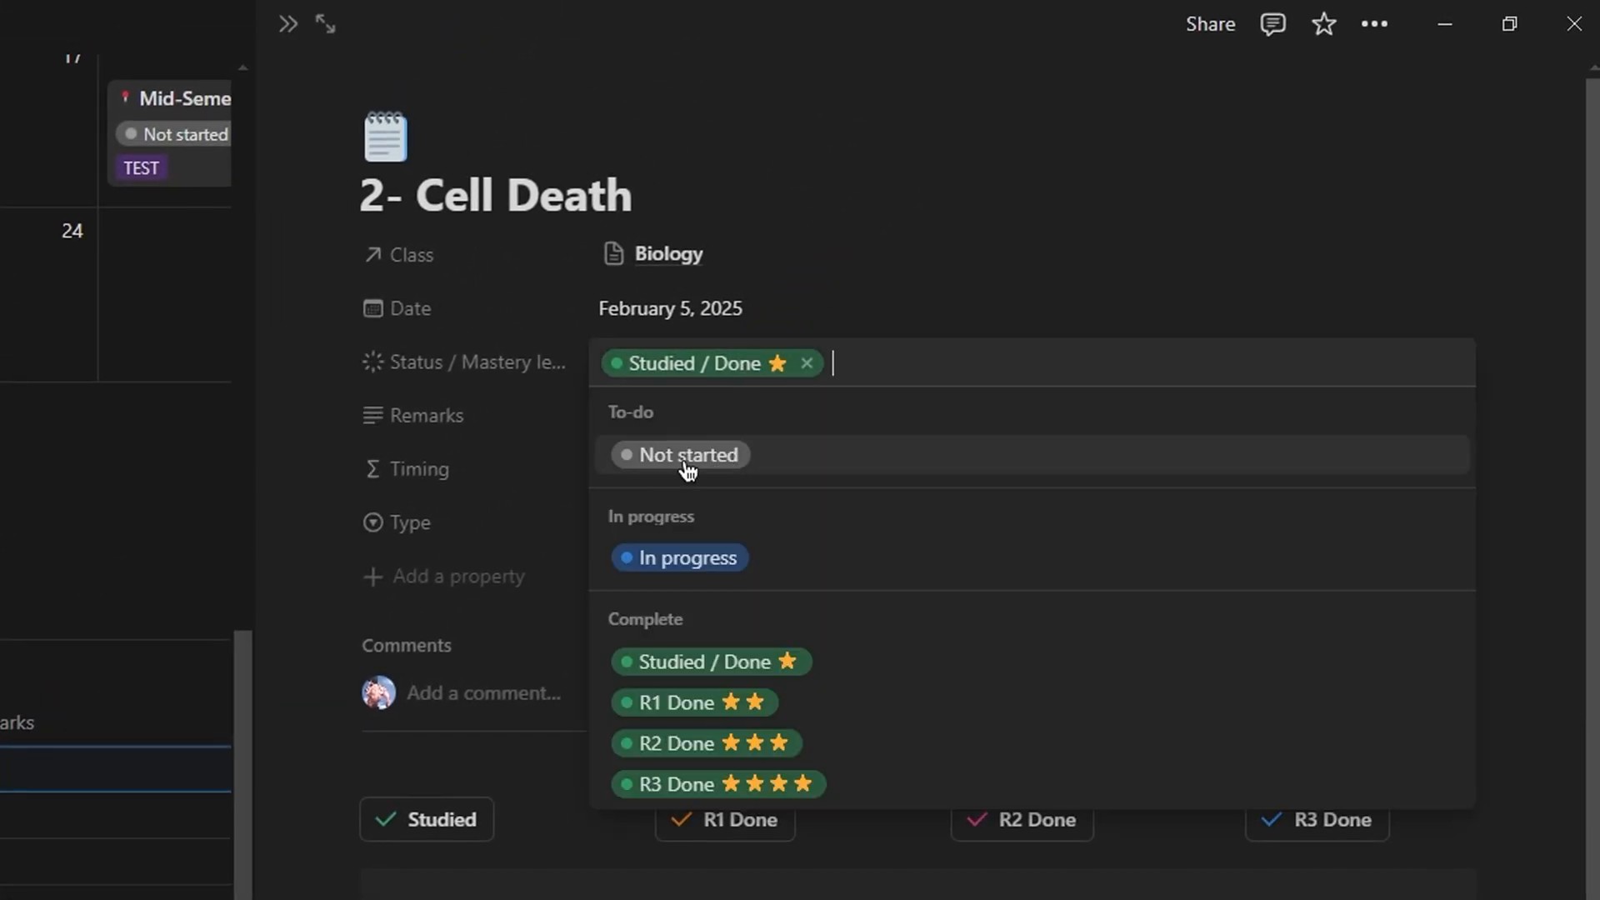
{"action": "mouse_move", "coordinate": [766, 347]}
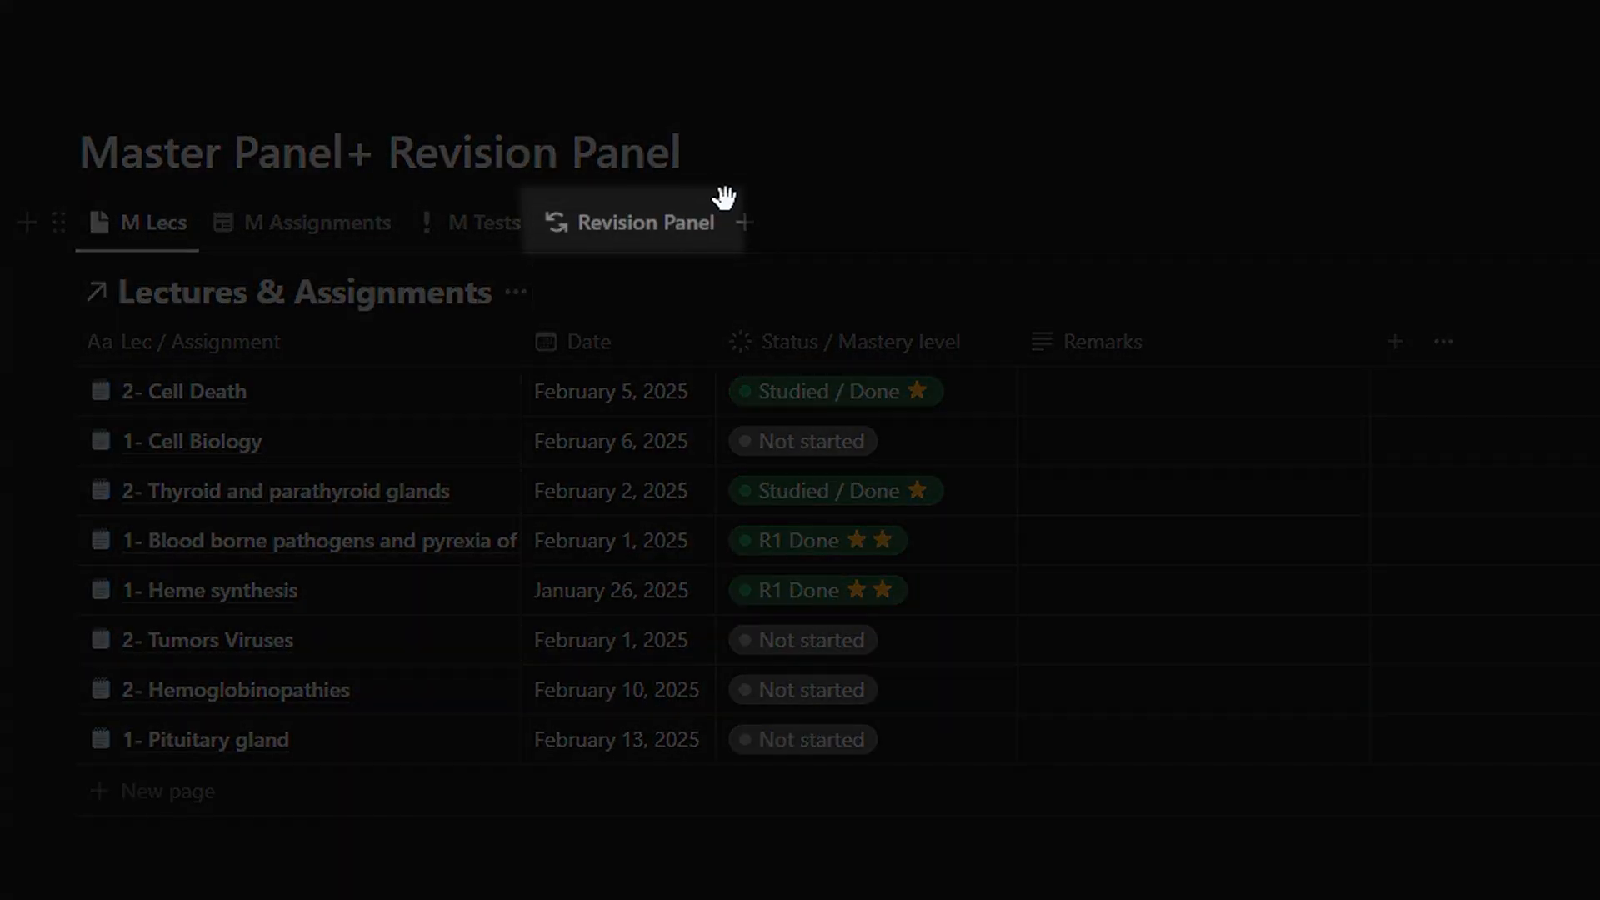
- Show the Revision Panel view and scroll through its lecture status groups
{"action": "left_click", "coordinate": [645, 222]}
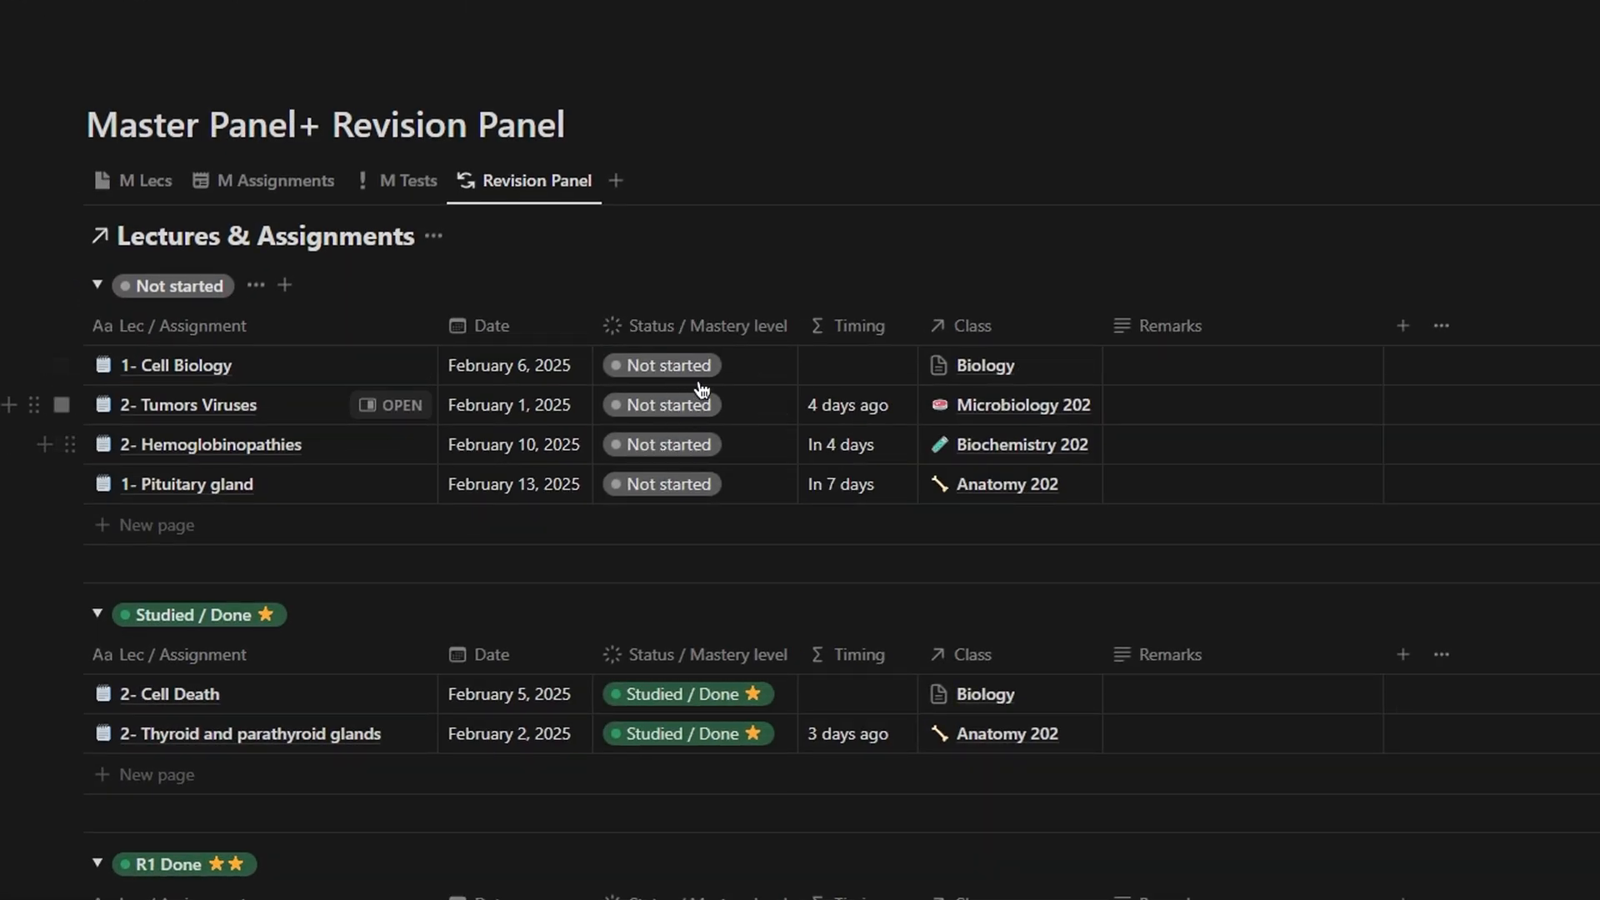
{"action": "scroll", "scroll_direction": "down", "scroll_amount": 3}
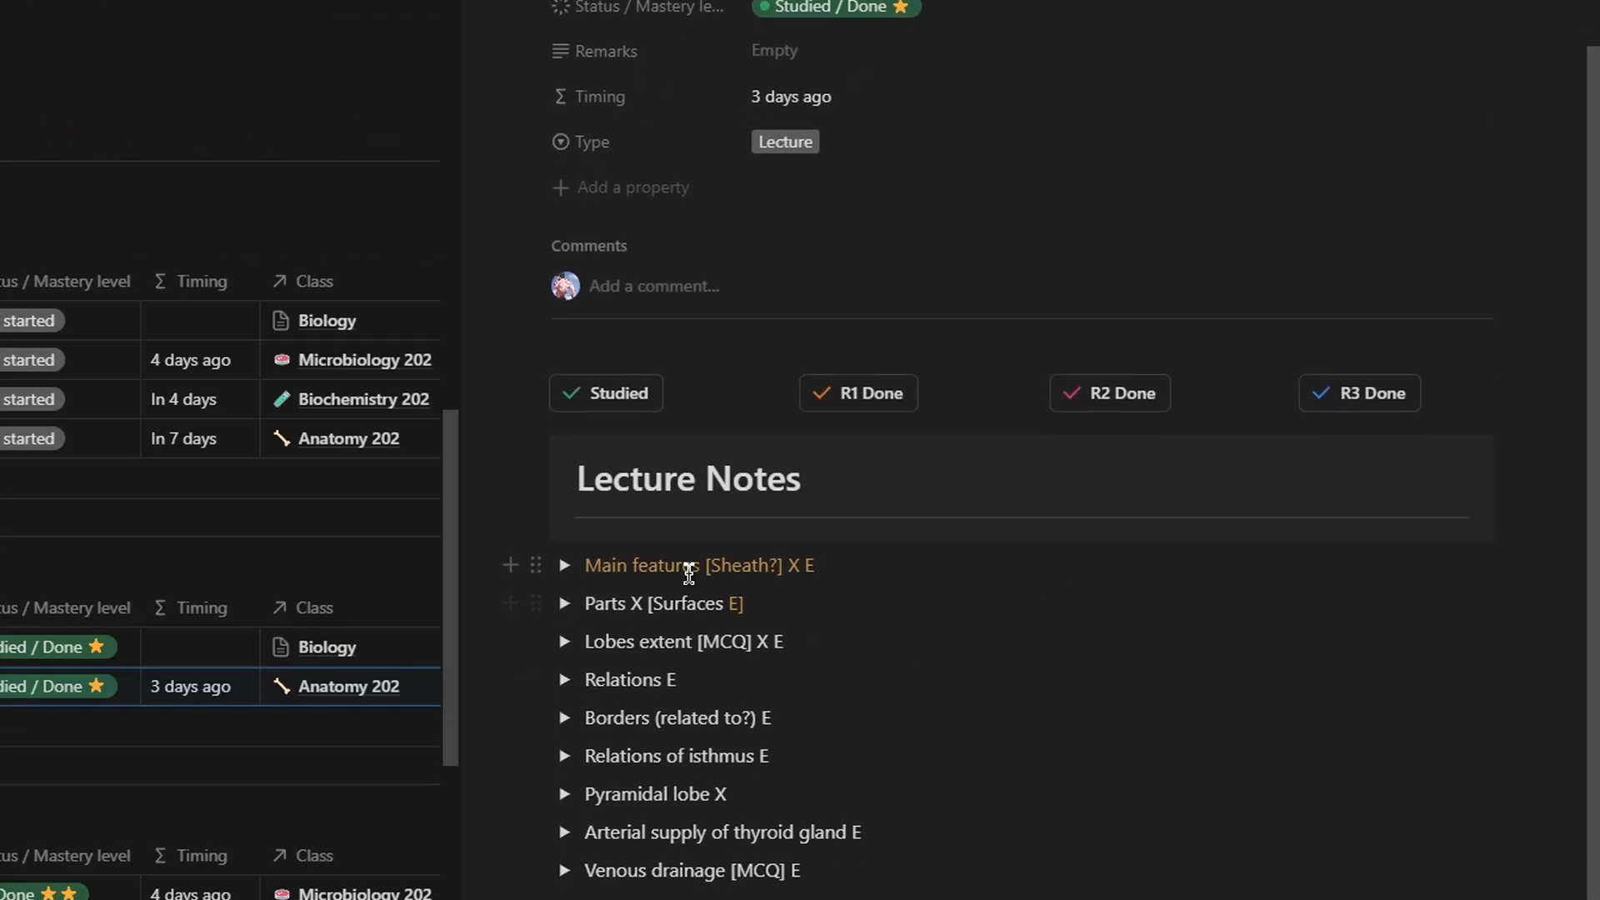
- Mark the Thyroid and parathyroid glands lecture R1 Done, dated February 5, 2025
{"action": "scroll", "scroll_direction": "down", "scroll_amount": 3}
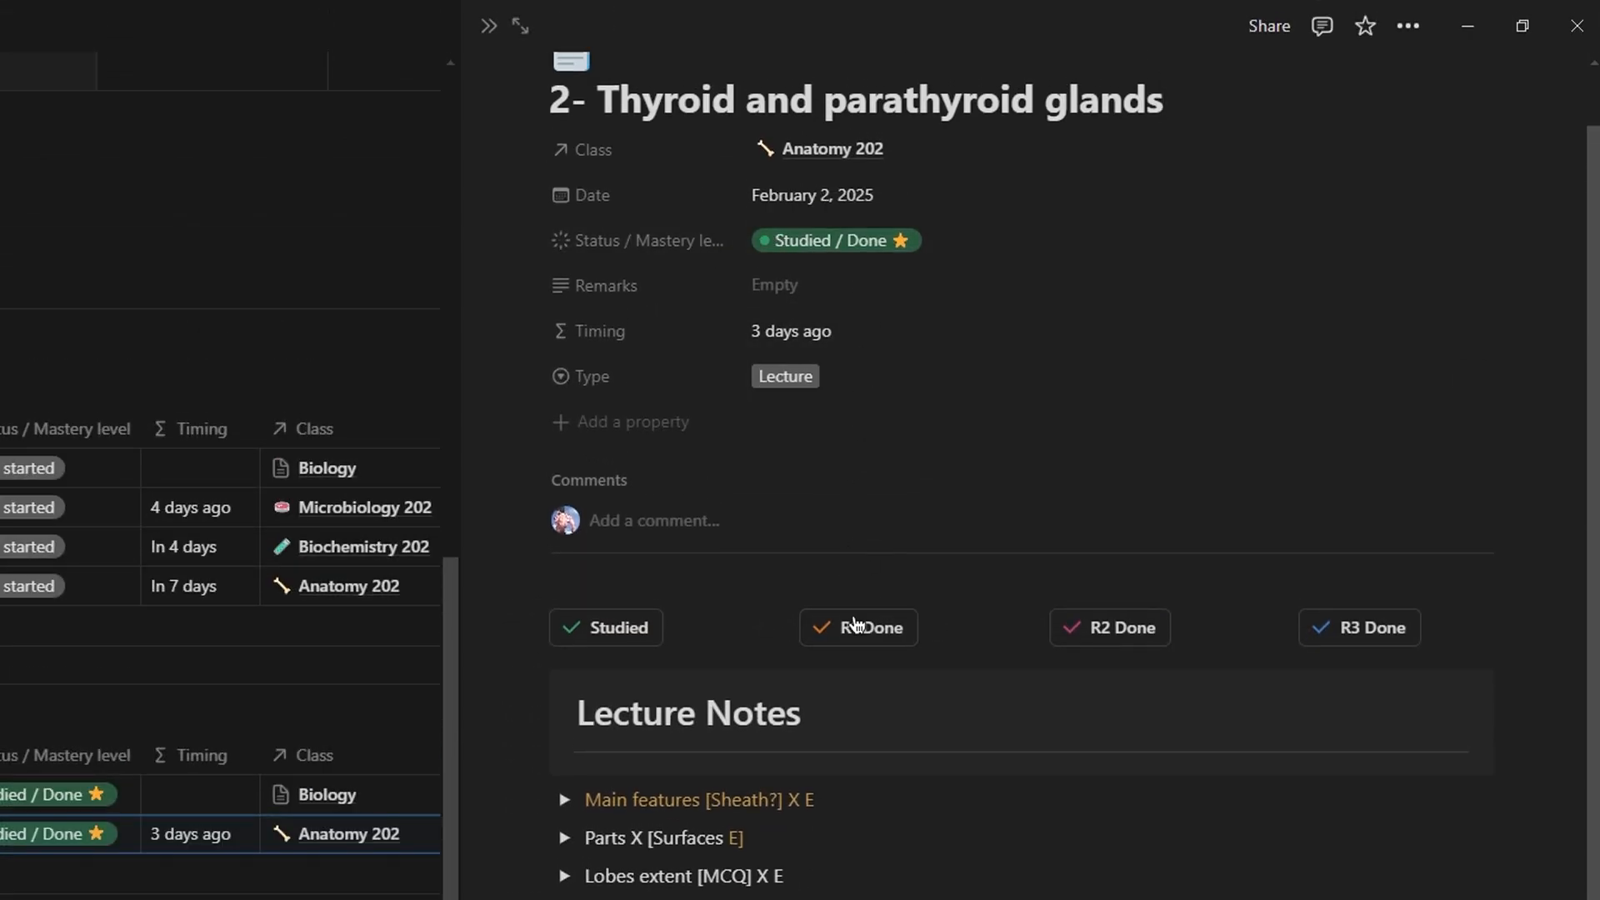
{"action": "left_click", "coordinate": [859, 627]}
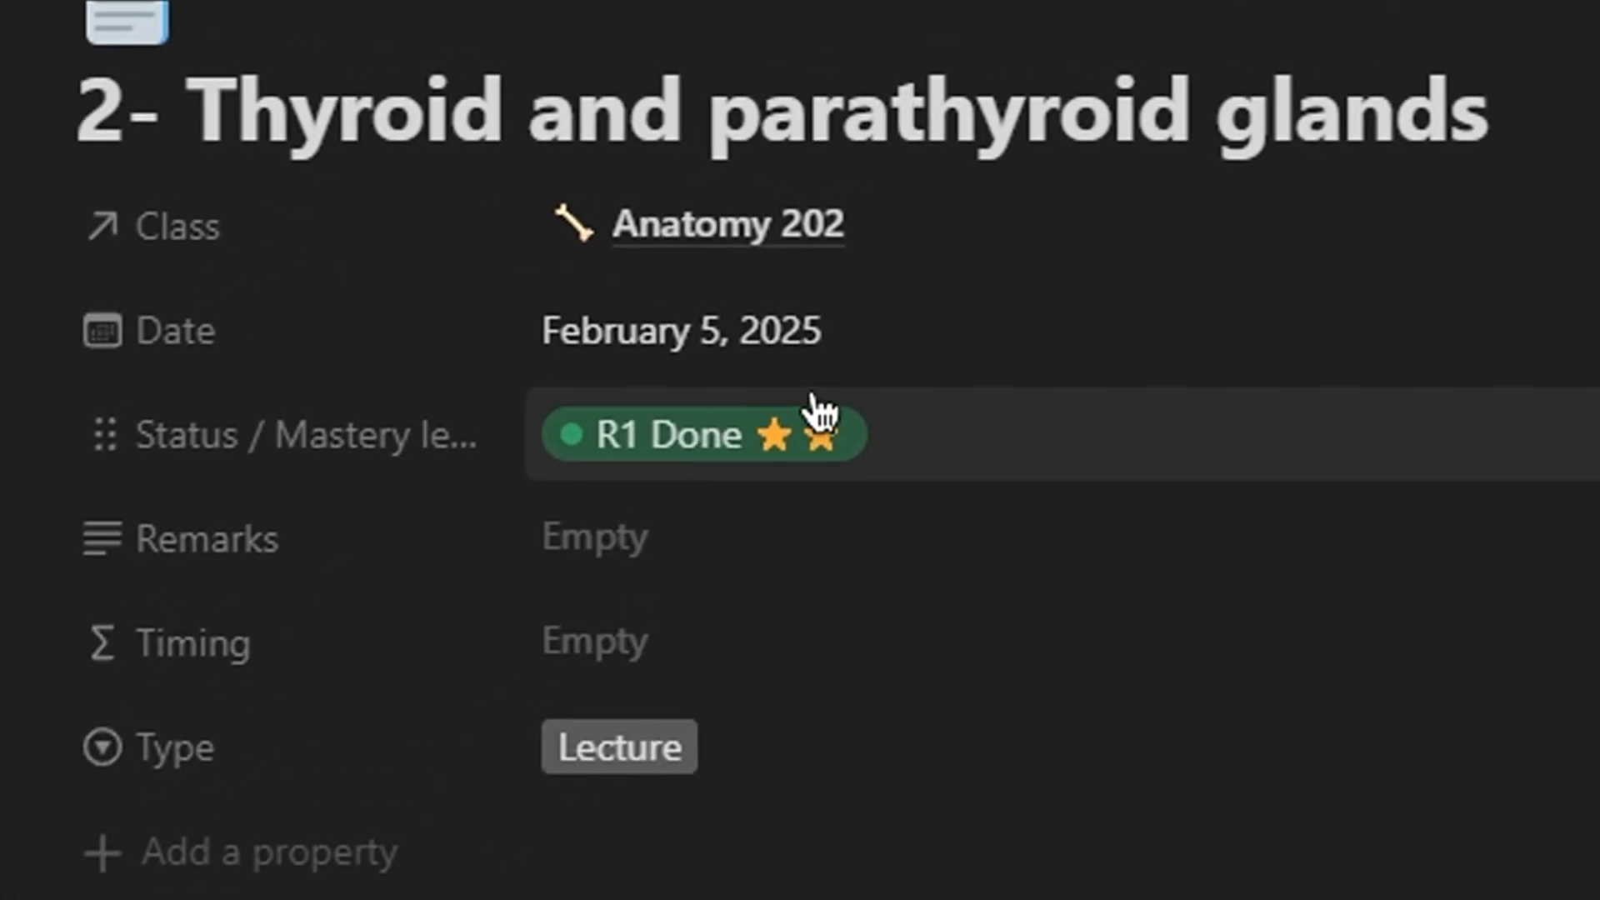
{"action": "left_click", "coordinate": [815, 433]}
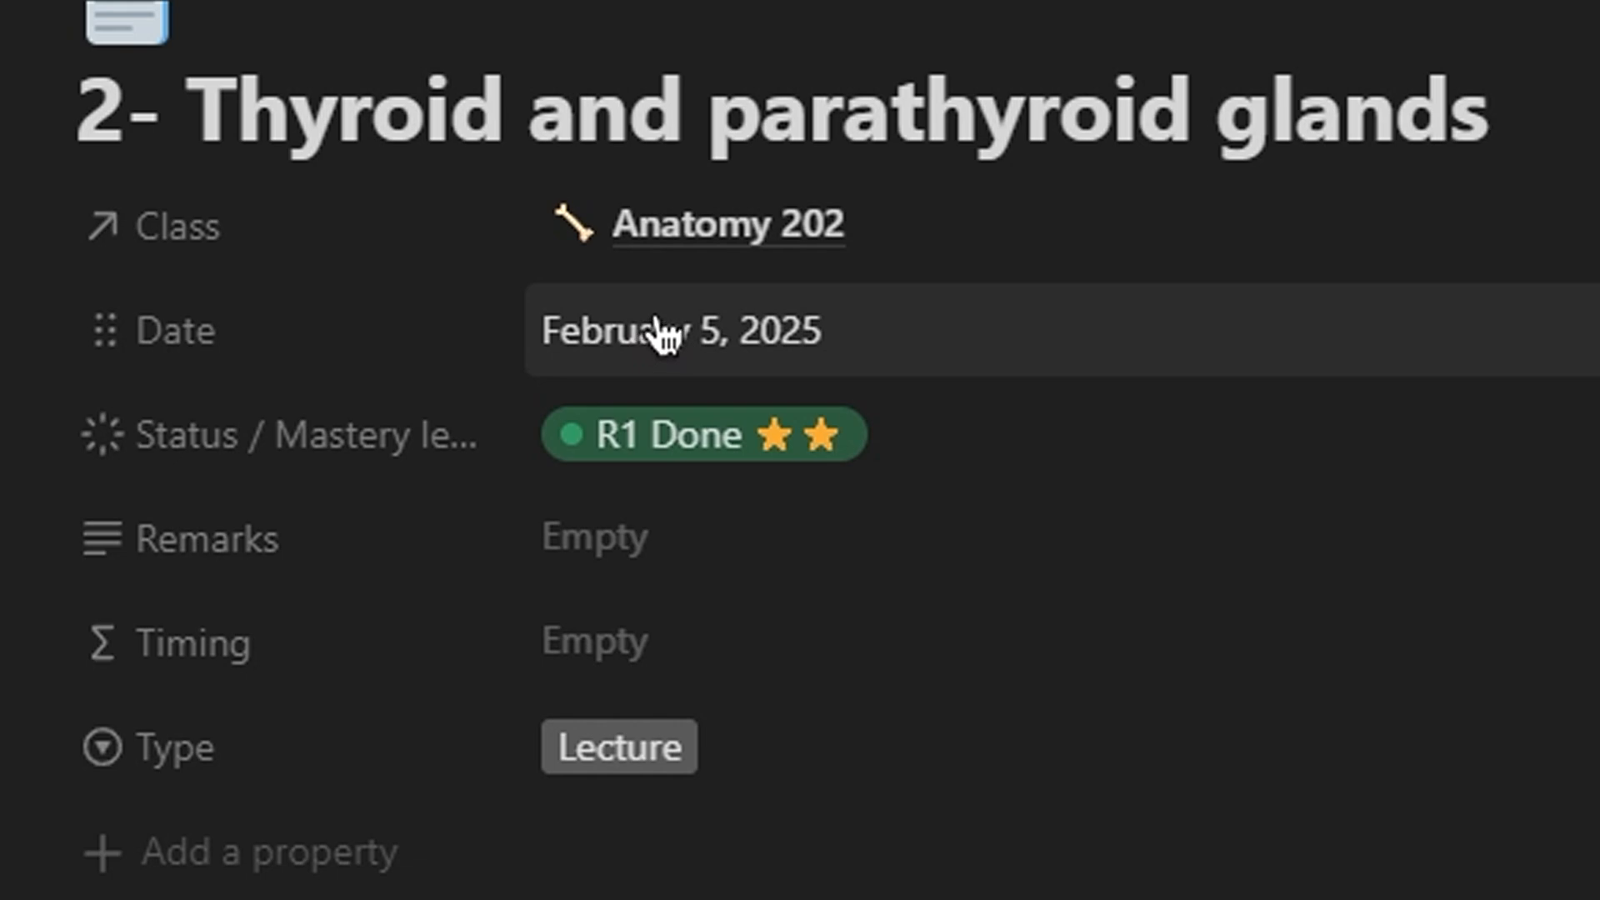
{"action": "mouse_move", "coordinate": [736, 345]}
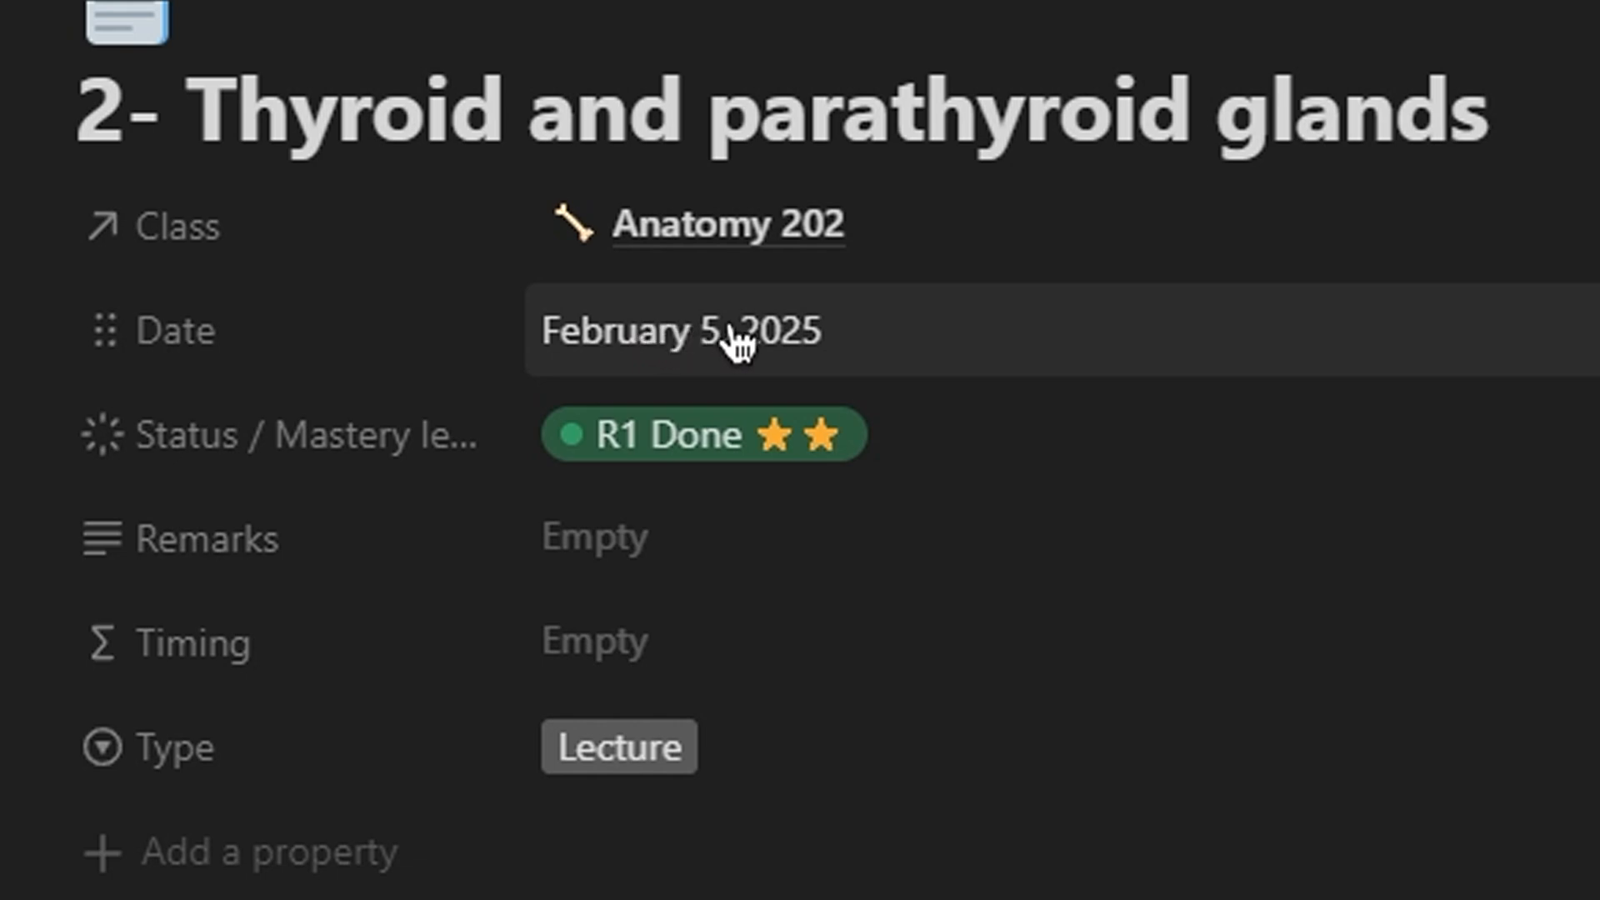
{"action": "left_click", "coordinate": [72, 35]}
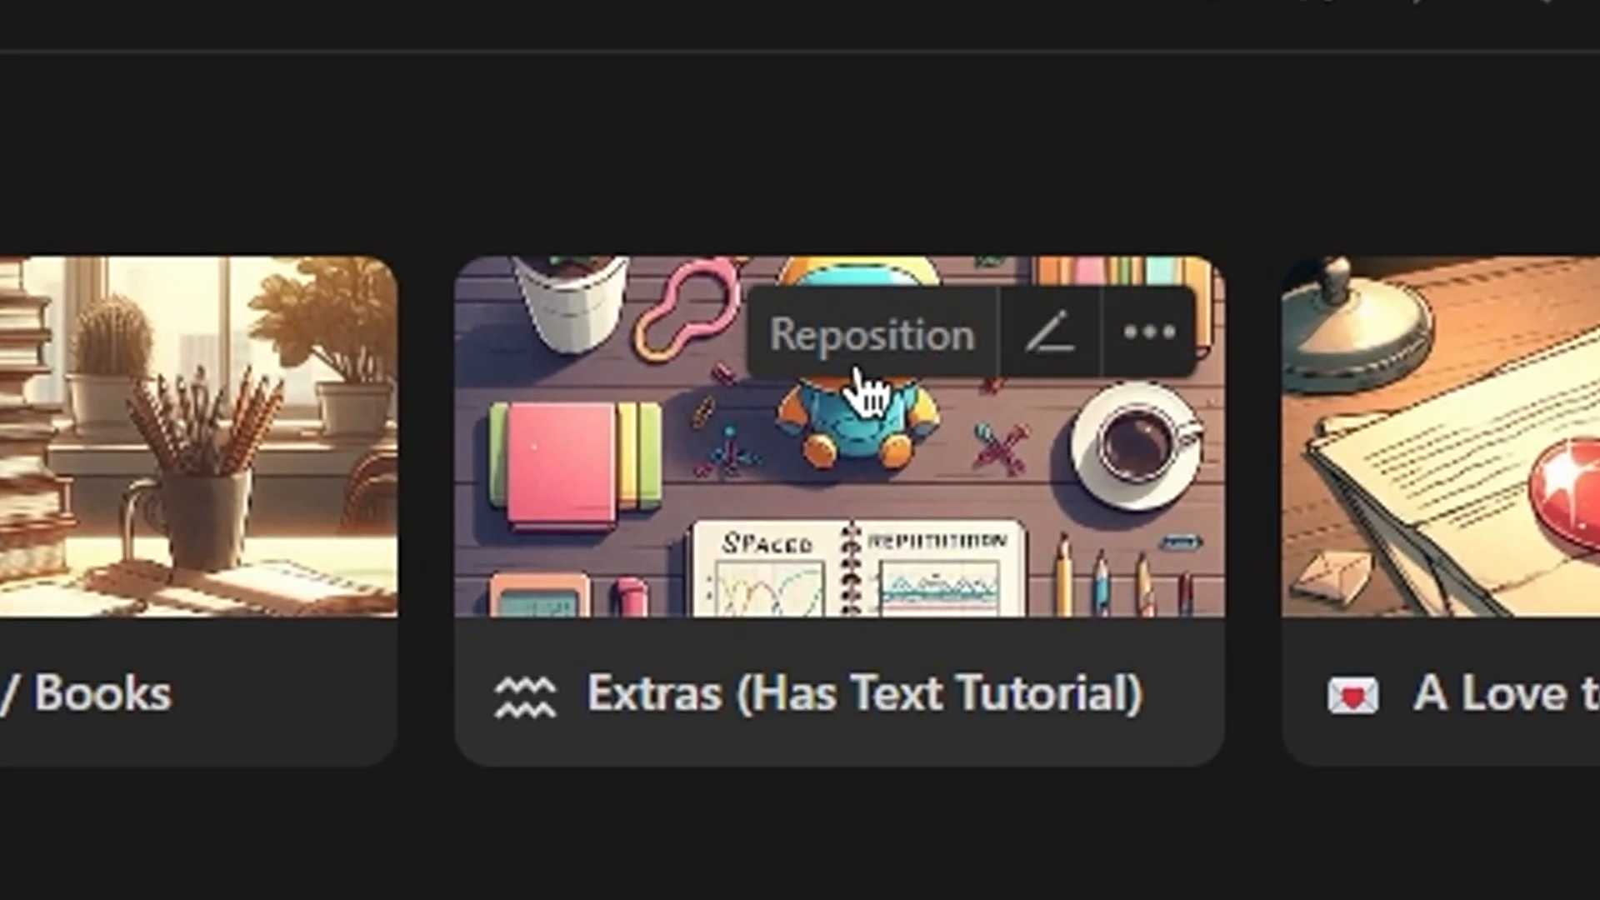
{"action": "mouse_move", "coordinate": [822, 551]}
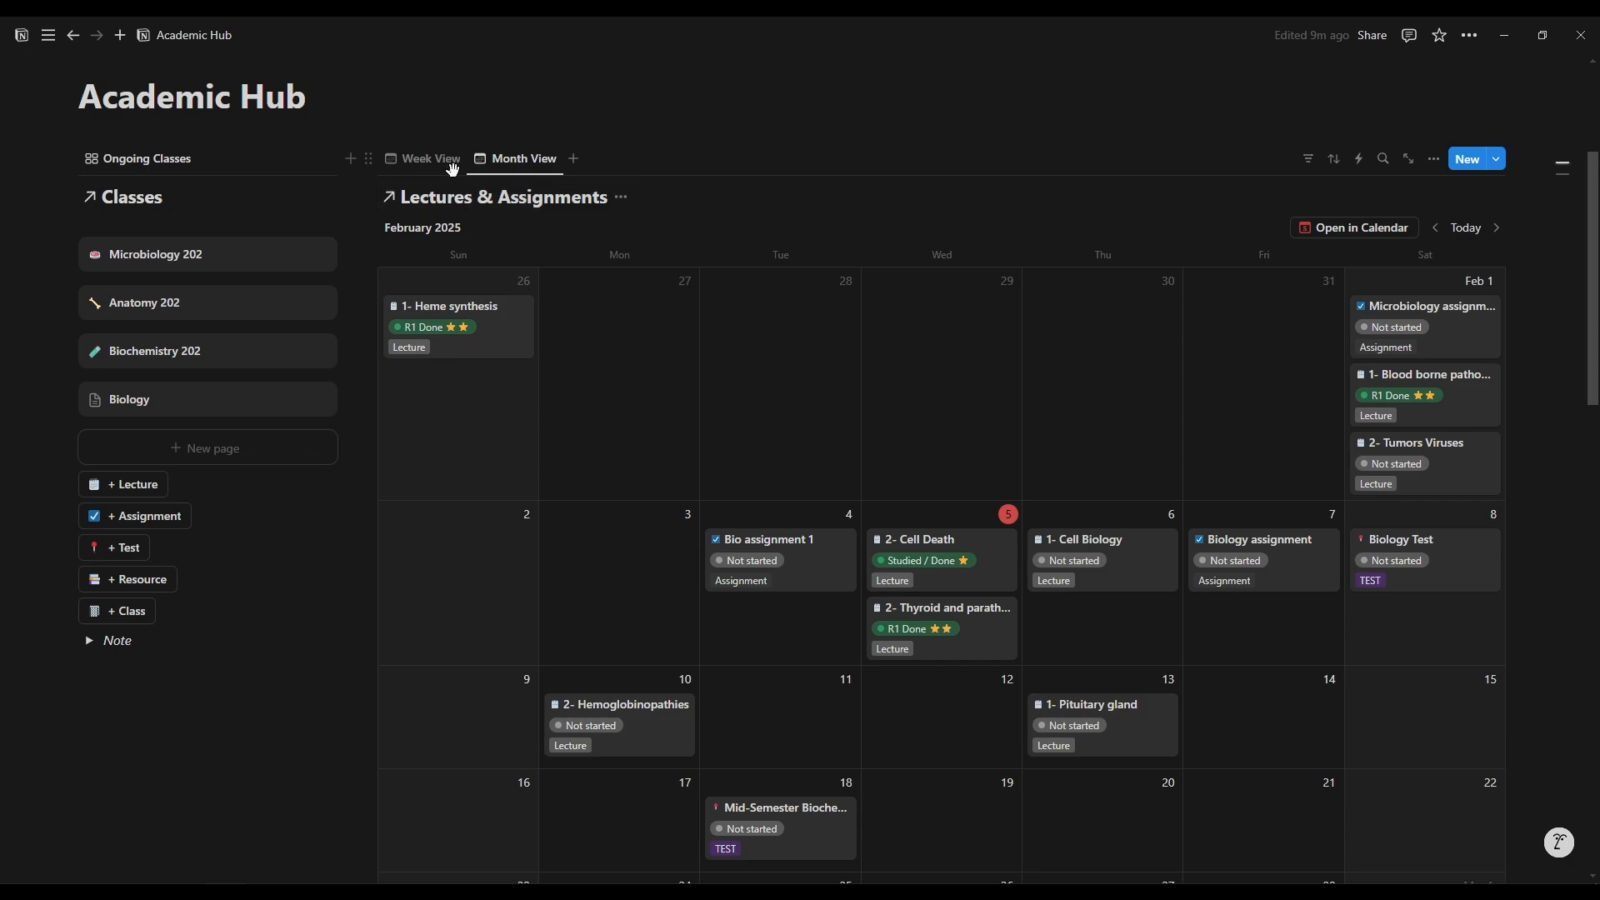
- Switch the Academic Hub calendar to Week View for February 2–8, 2025
{"action": "left_click", "coordinate": [430, 158]}
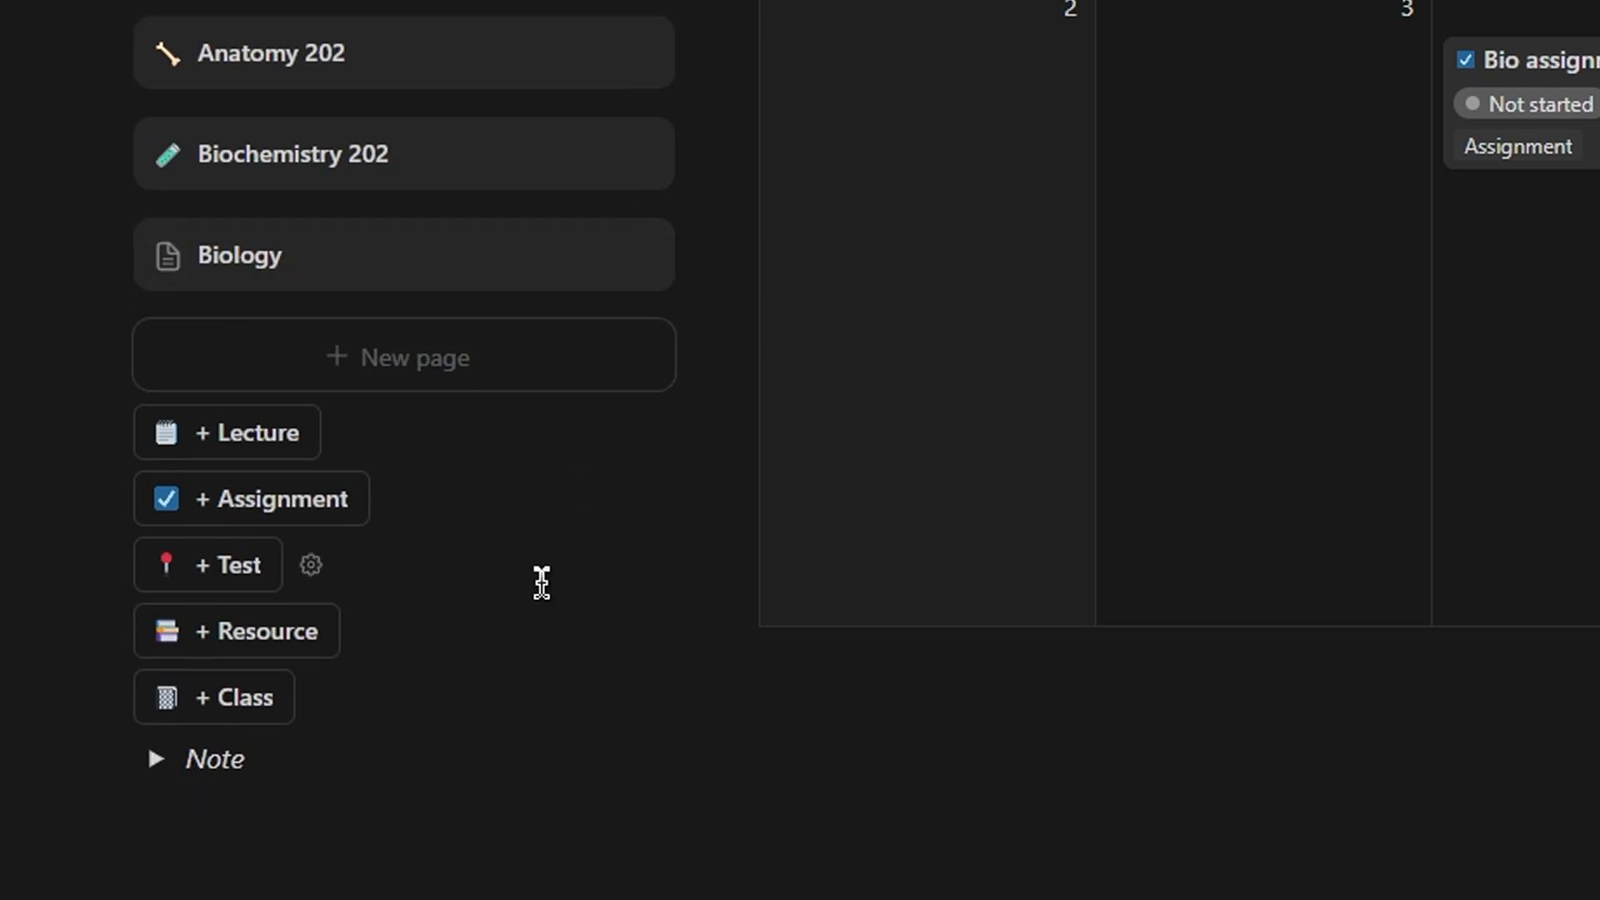
{"action": "mouse_move", "coordinate": [290, 695]}
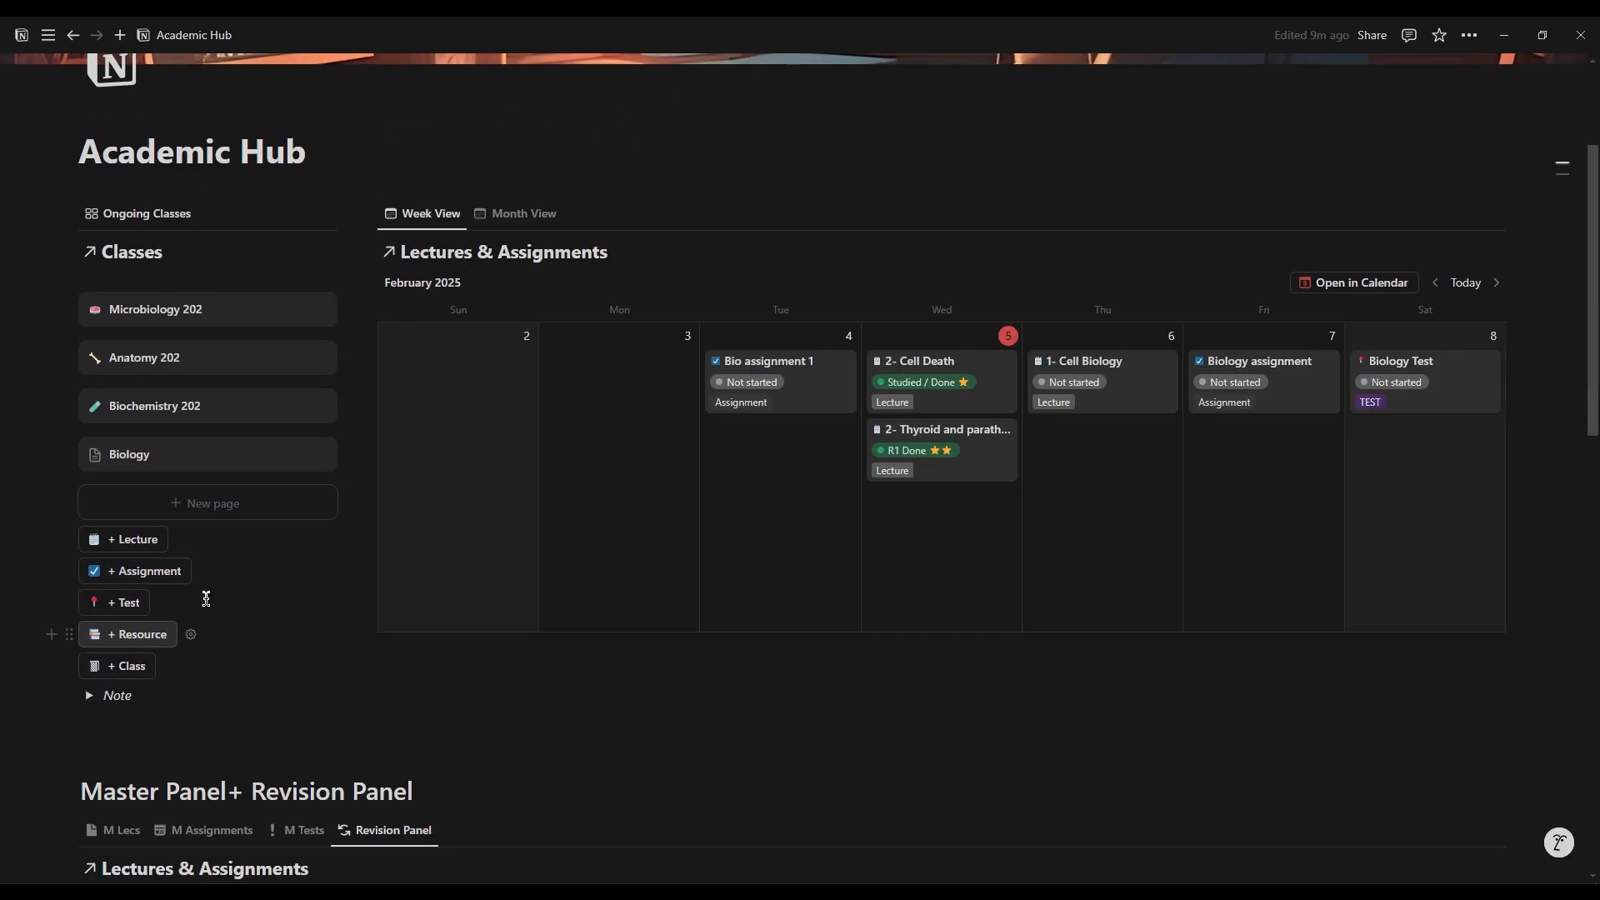
- Show the M Tests list with the Mid-Semester Biochemistry Test and Biology Test
{"action": "scroll", "scroll_direction": "down", "scroll_amount": 3}
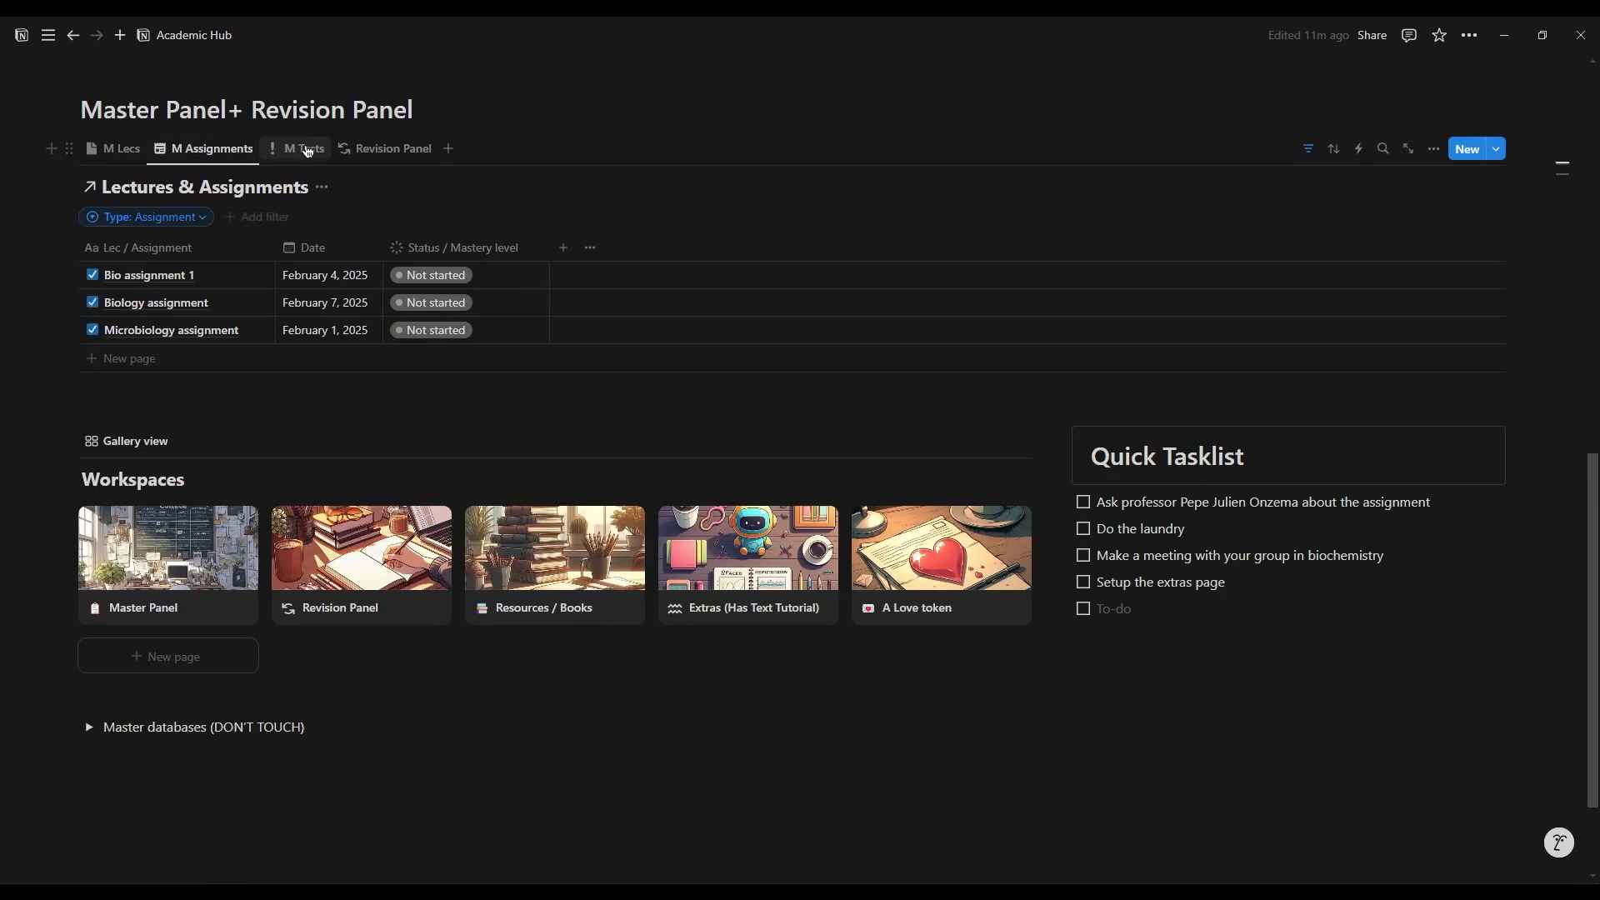
{"action": "left_click", "coordinate": [302, 148]}
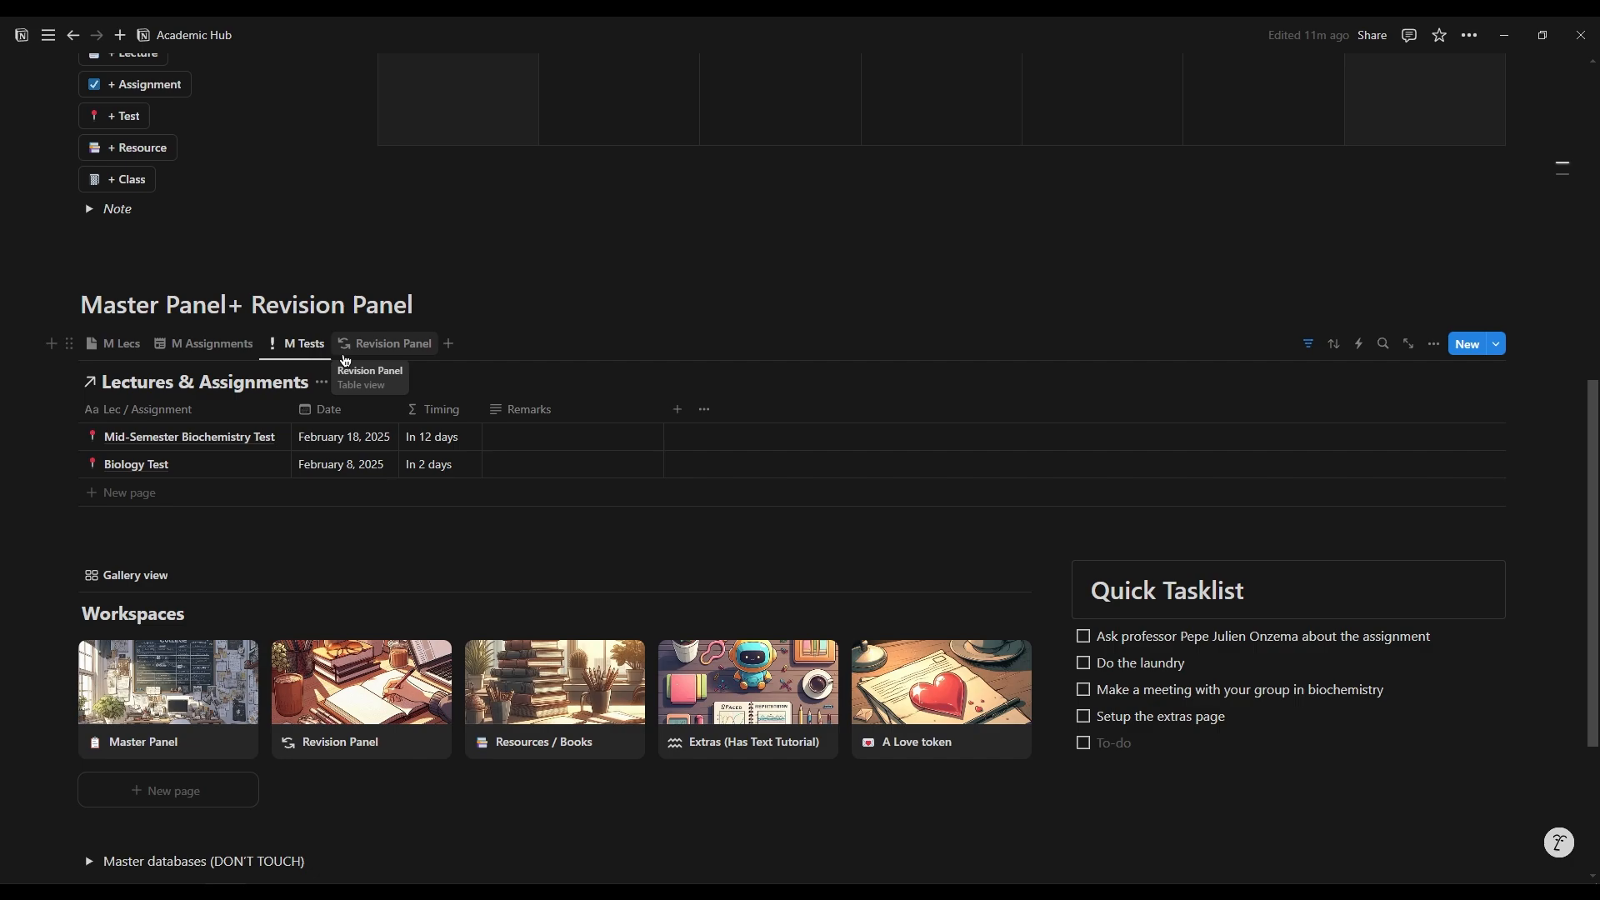
{"action": "scroll", "scroll_direction": "down", "scroll_amount": 3}
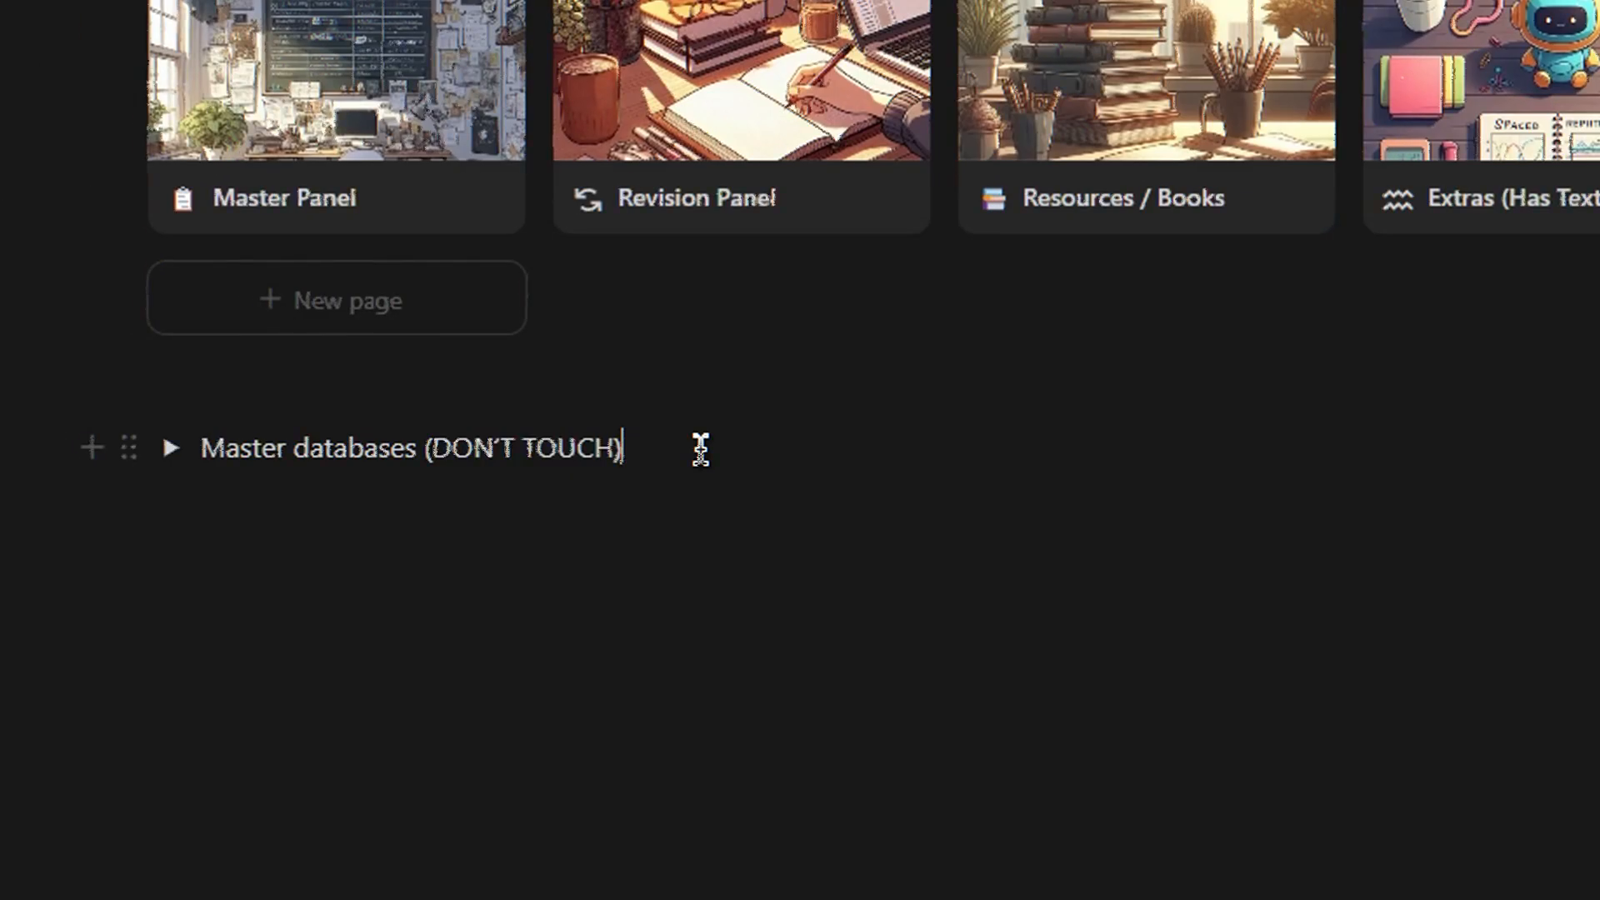
{"action": "mouse_move", "coordinate": [199, 474]}
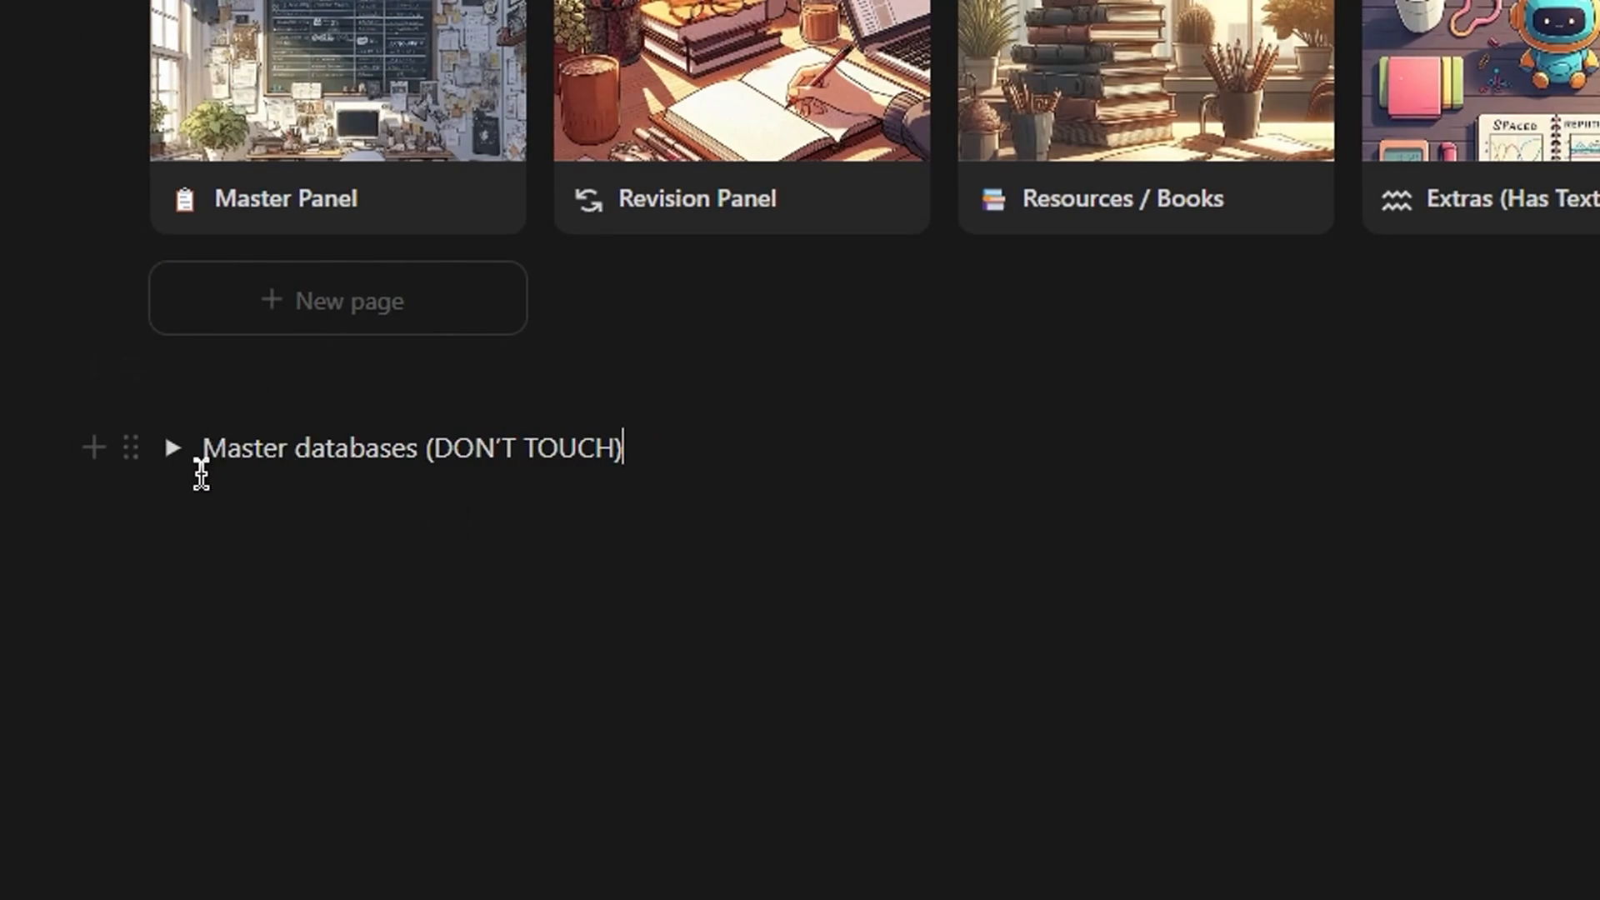
{"action": "mouse_move", "coordinate": [456, 477]}
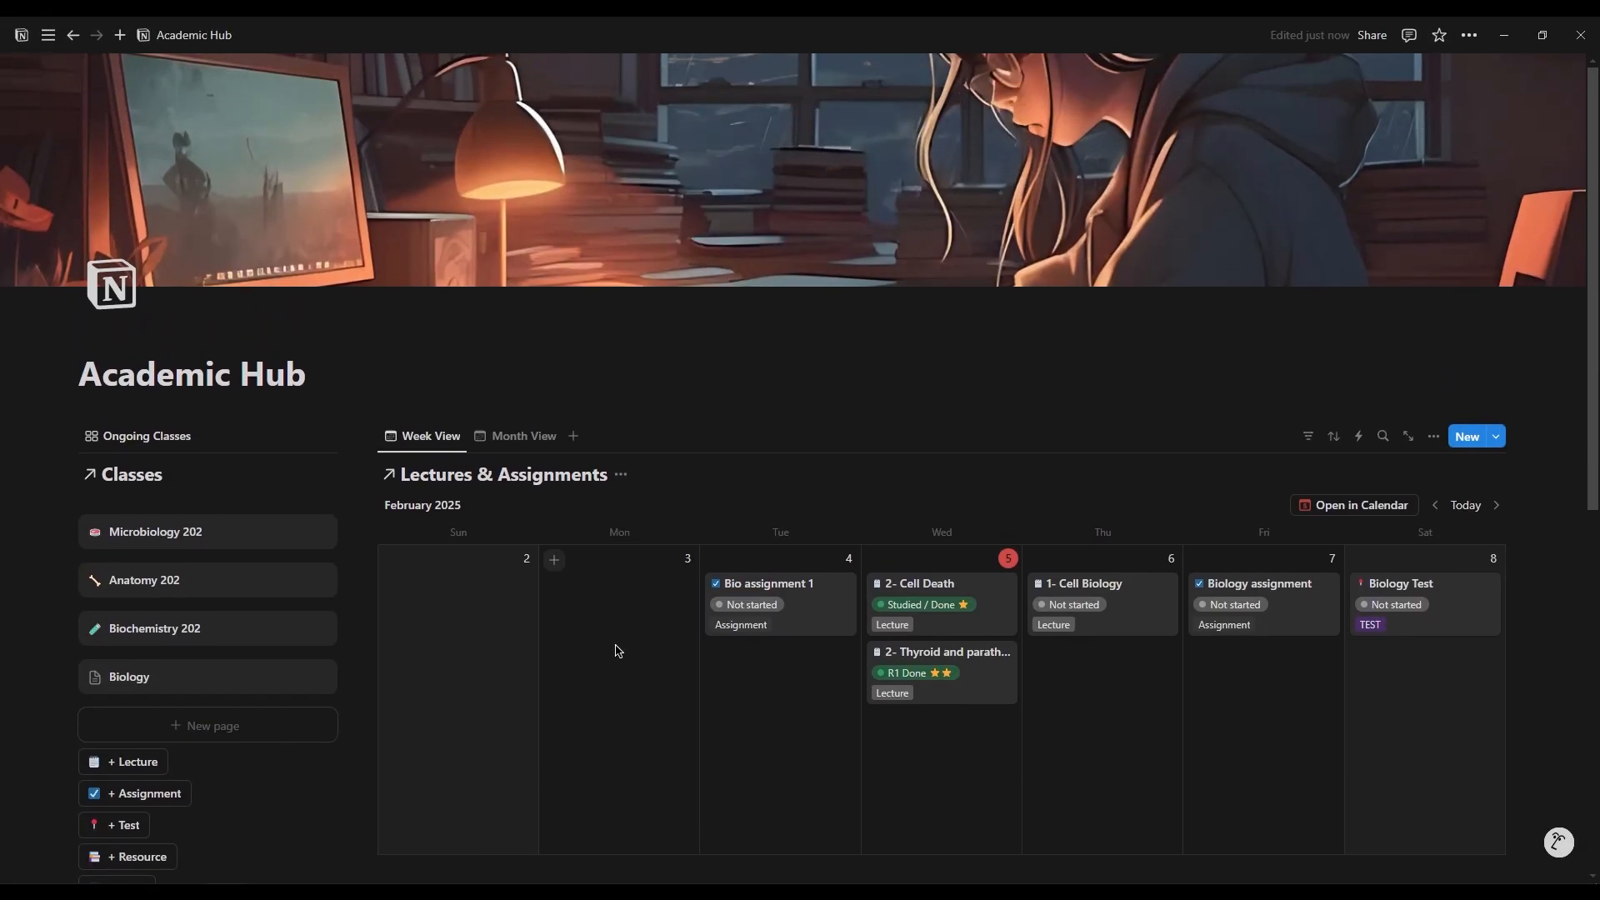
{"action": "scroll", "scroll_direction": "down", "scroll_amount": 3}
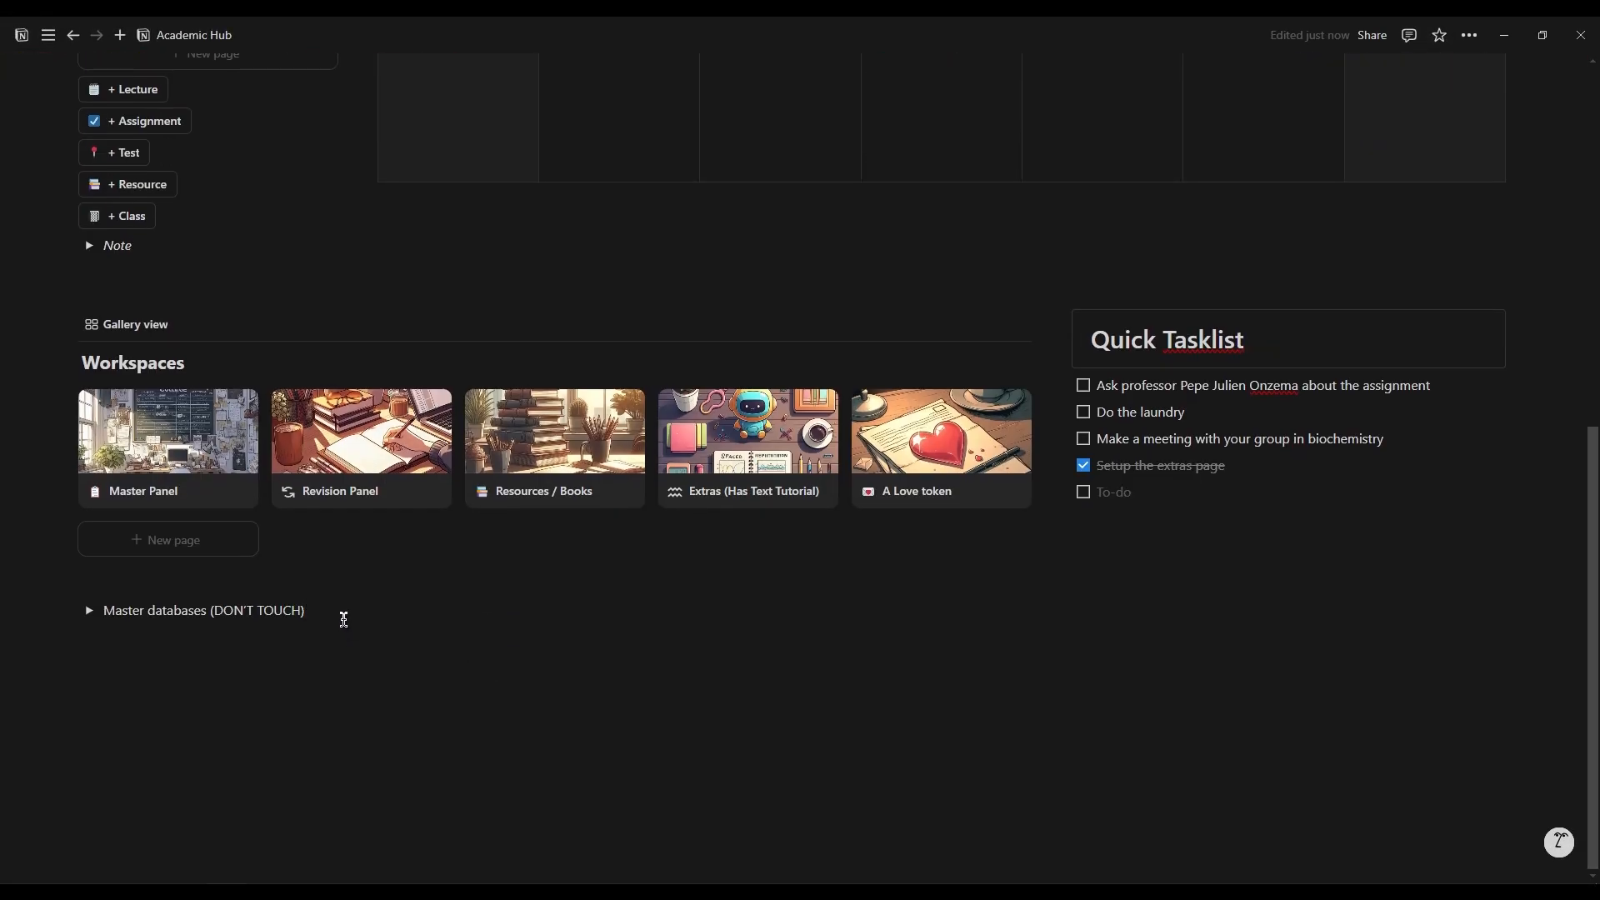
{"action": "left_click", "coordinate": [306, 610]}
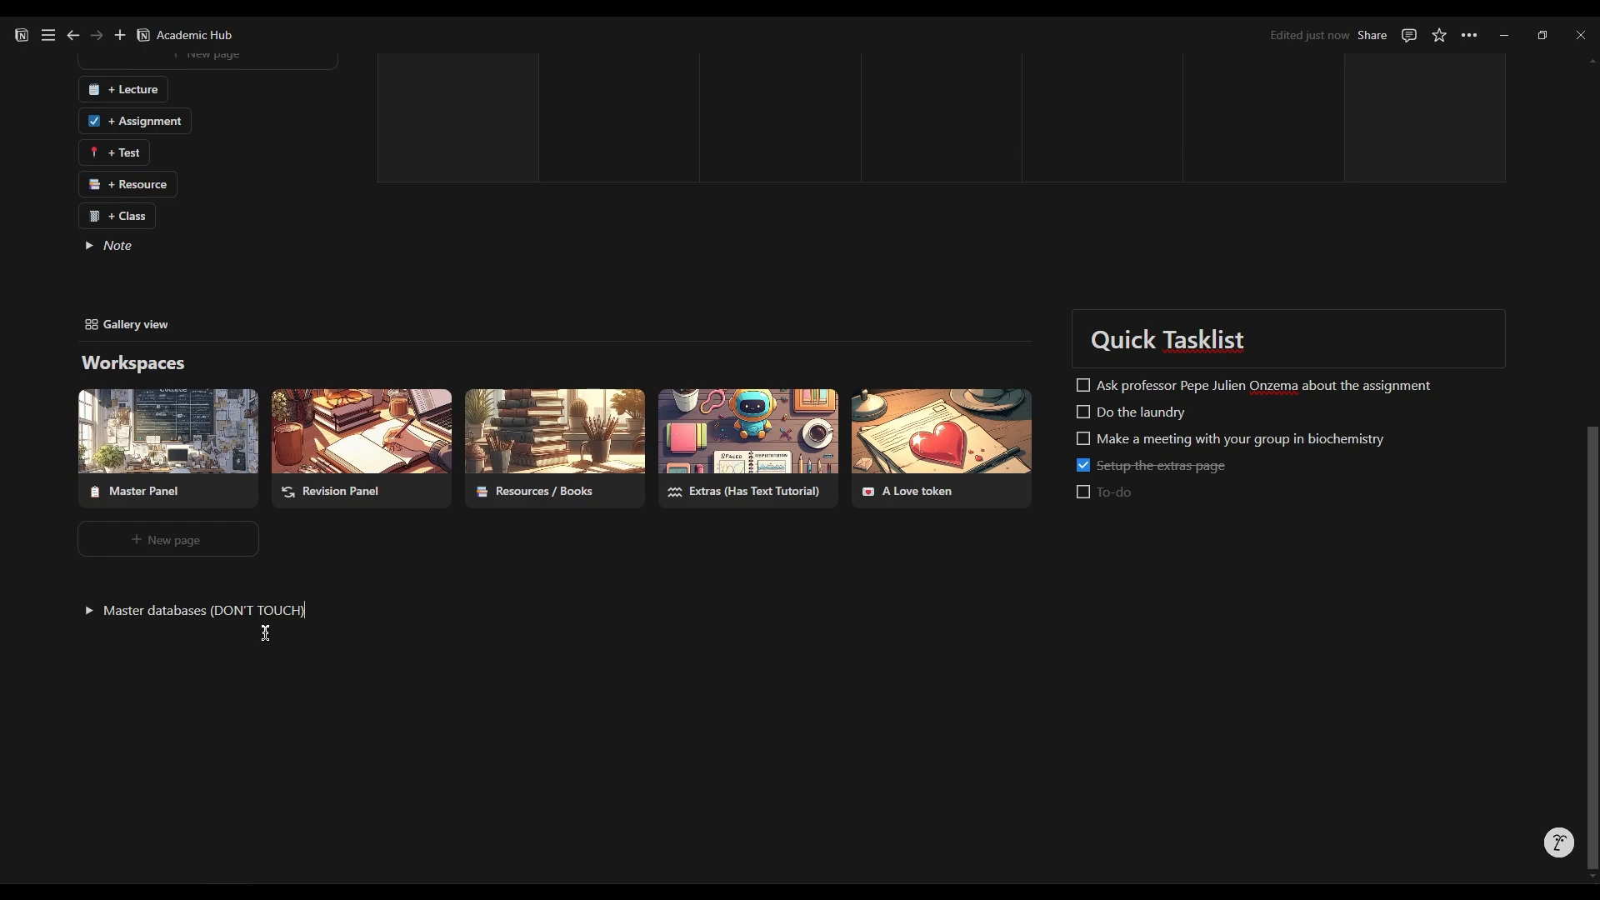